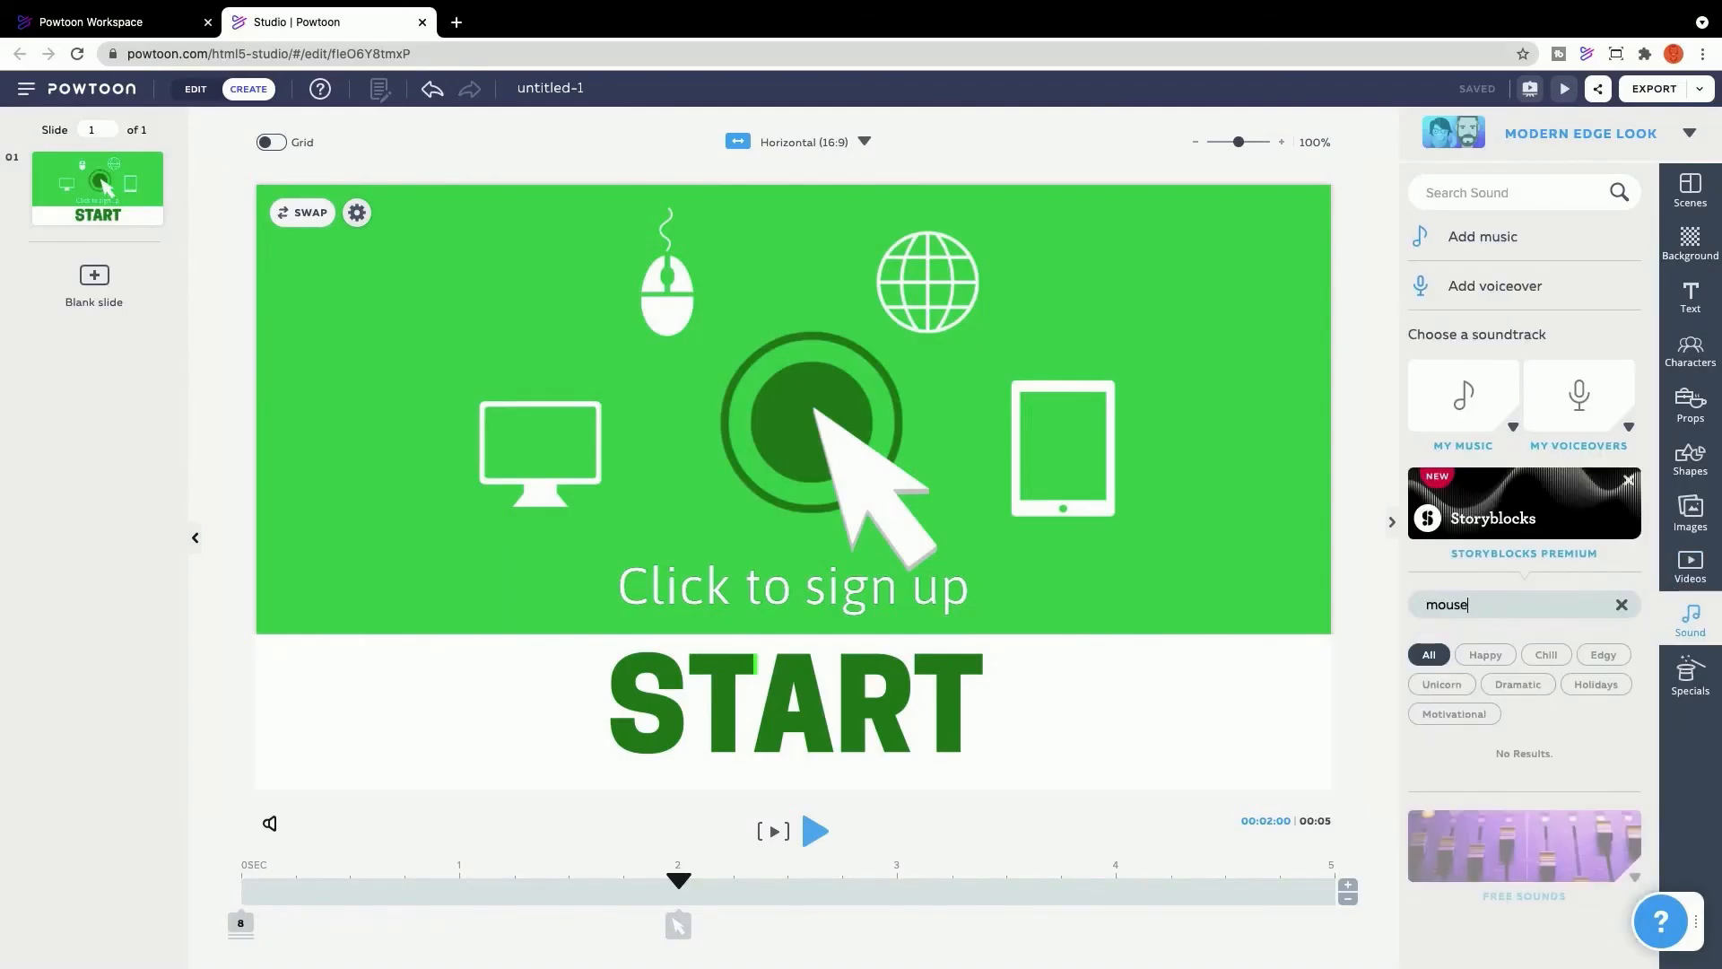
- Search sound effects for 'click', add the double-click sound to the start slide, and stop previewing
{"action": "type", "text": "click"}
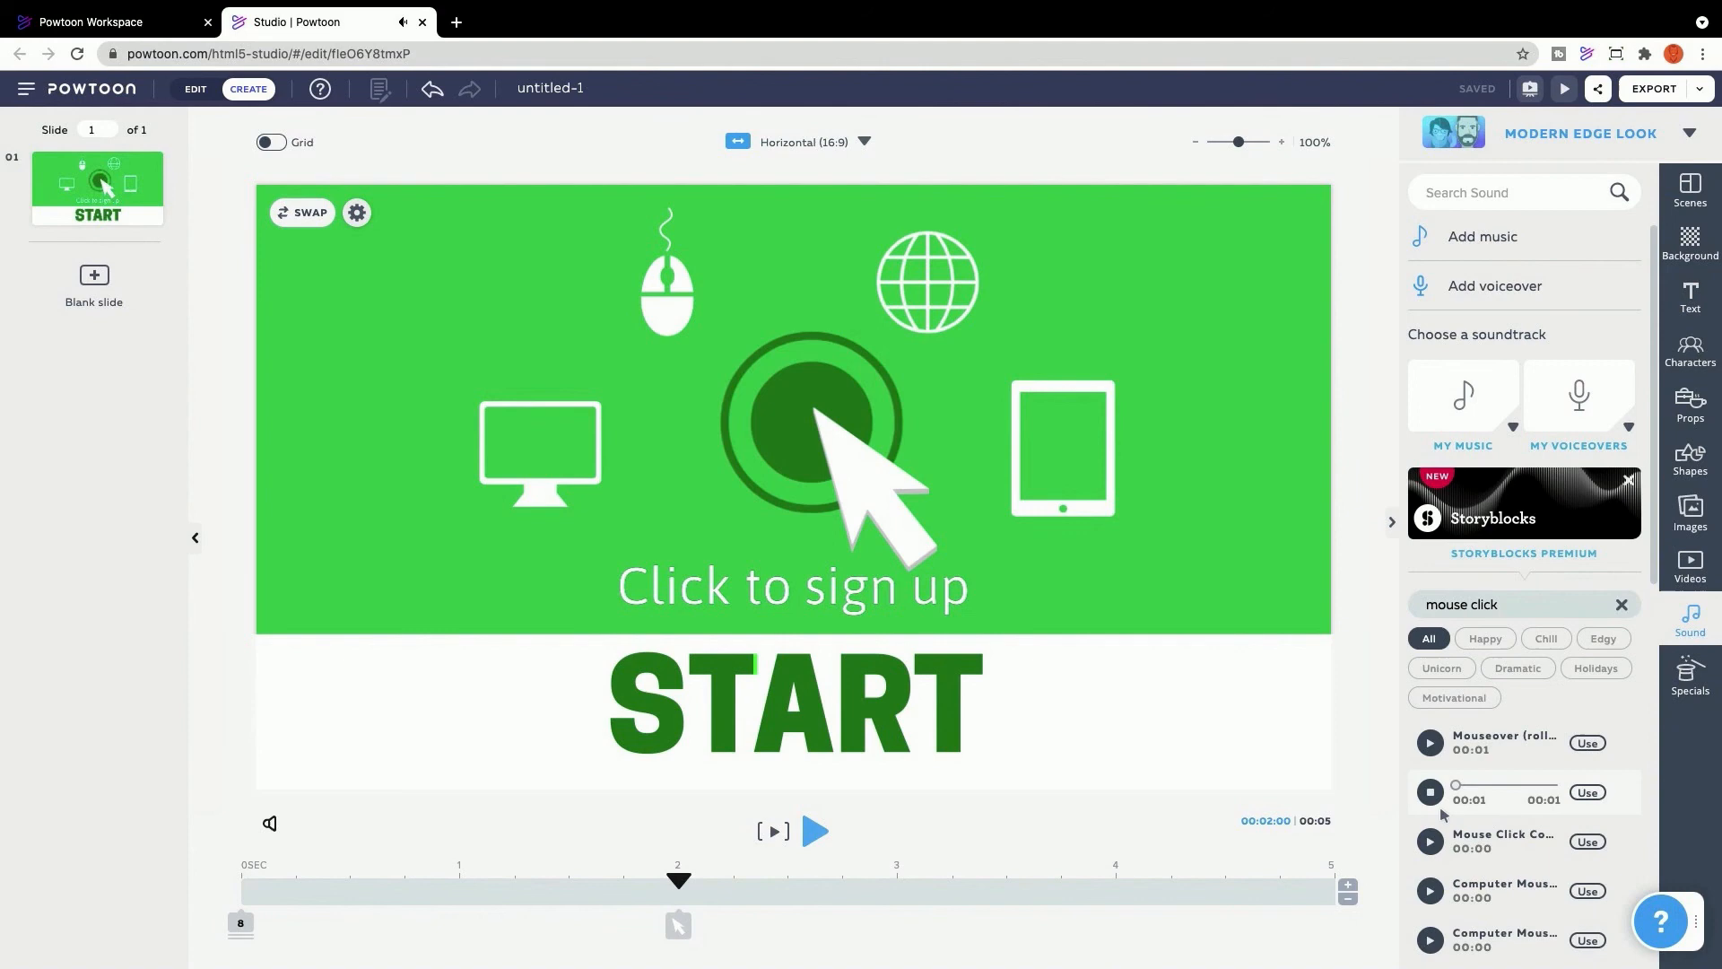
{"action": "left_click", "coordinate": [1585, 793]}
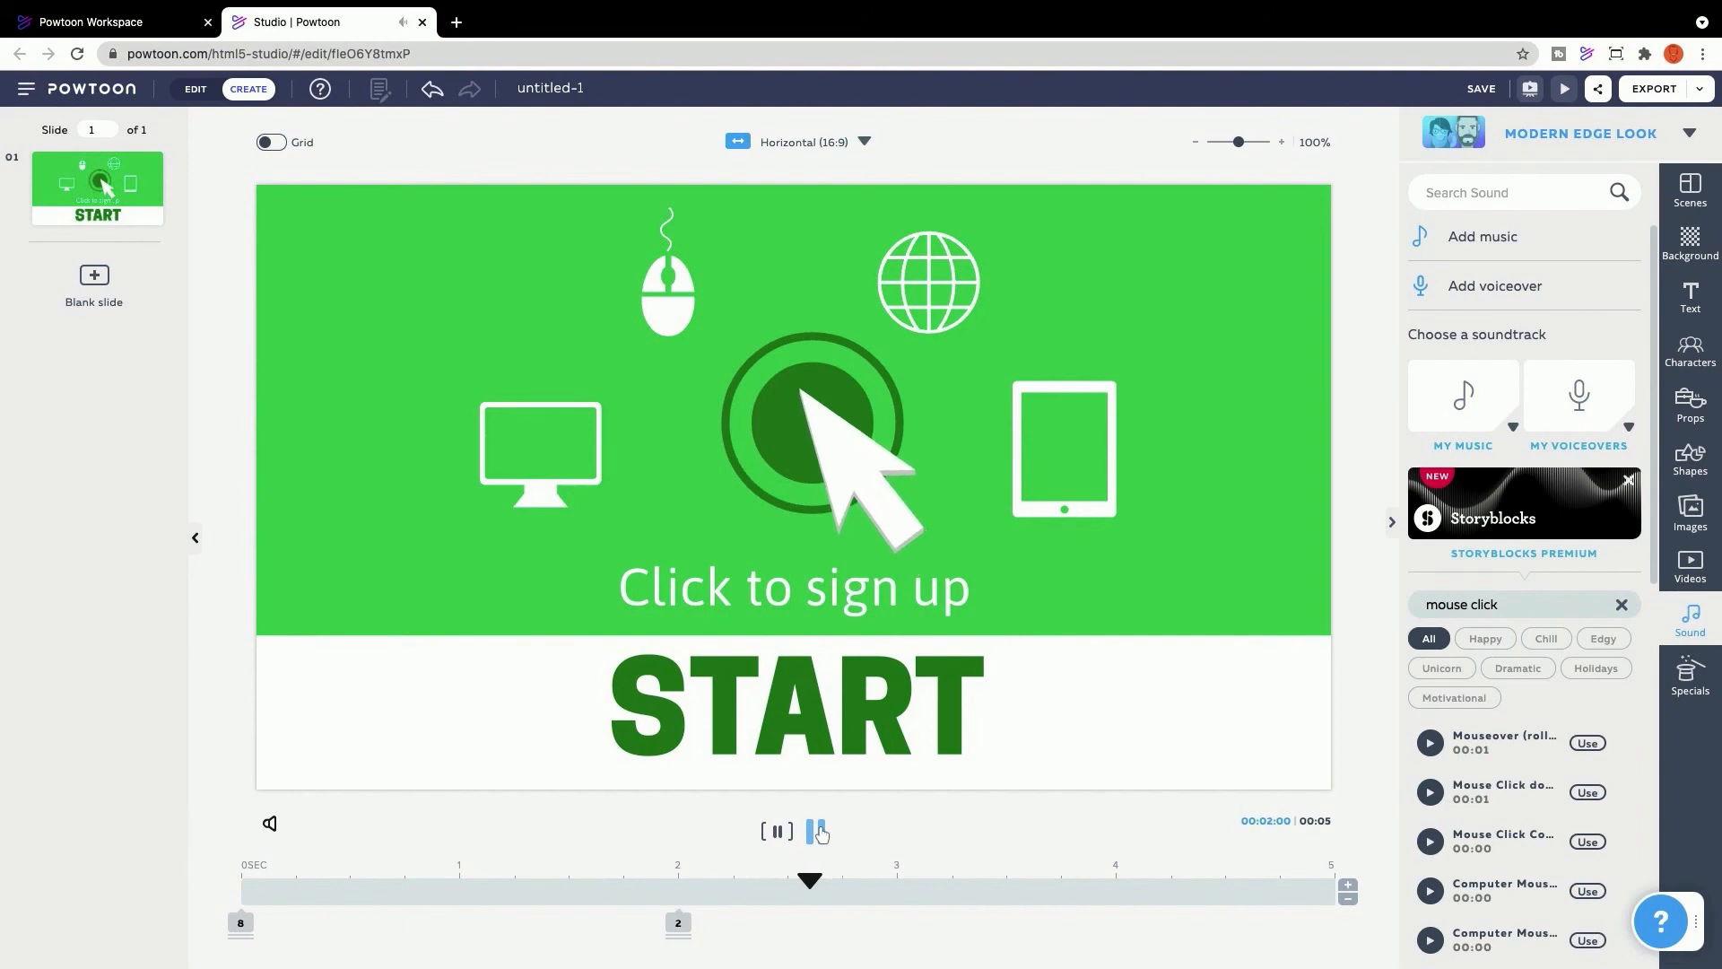
{"action": "left_click", "coordinate": [1481, 236]}
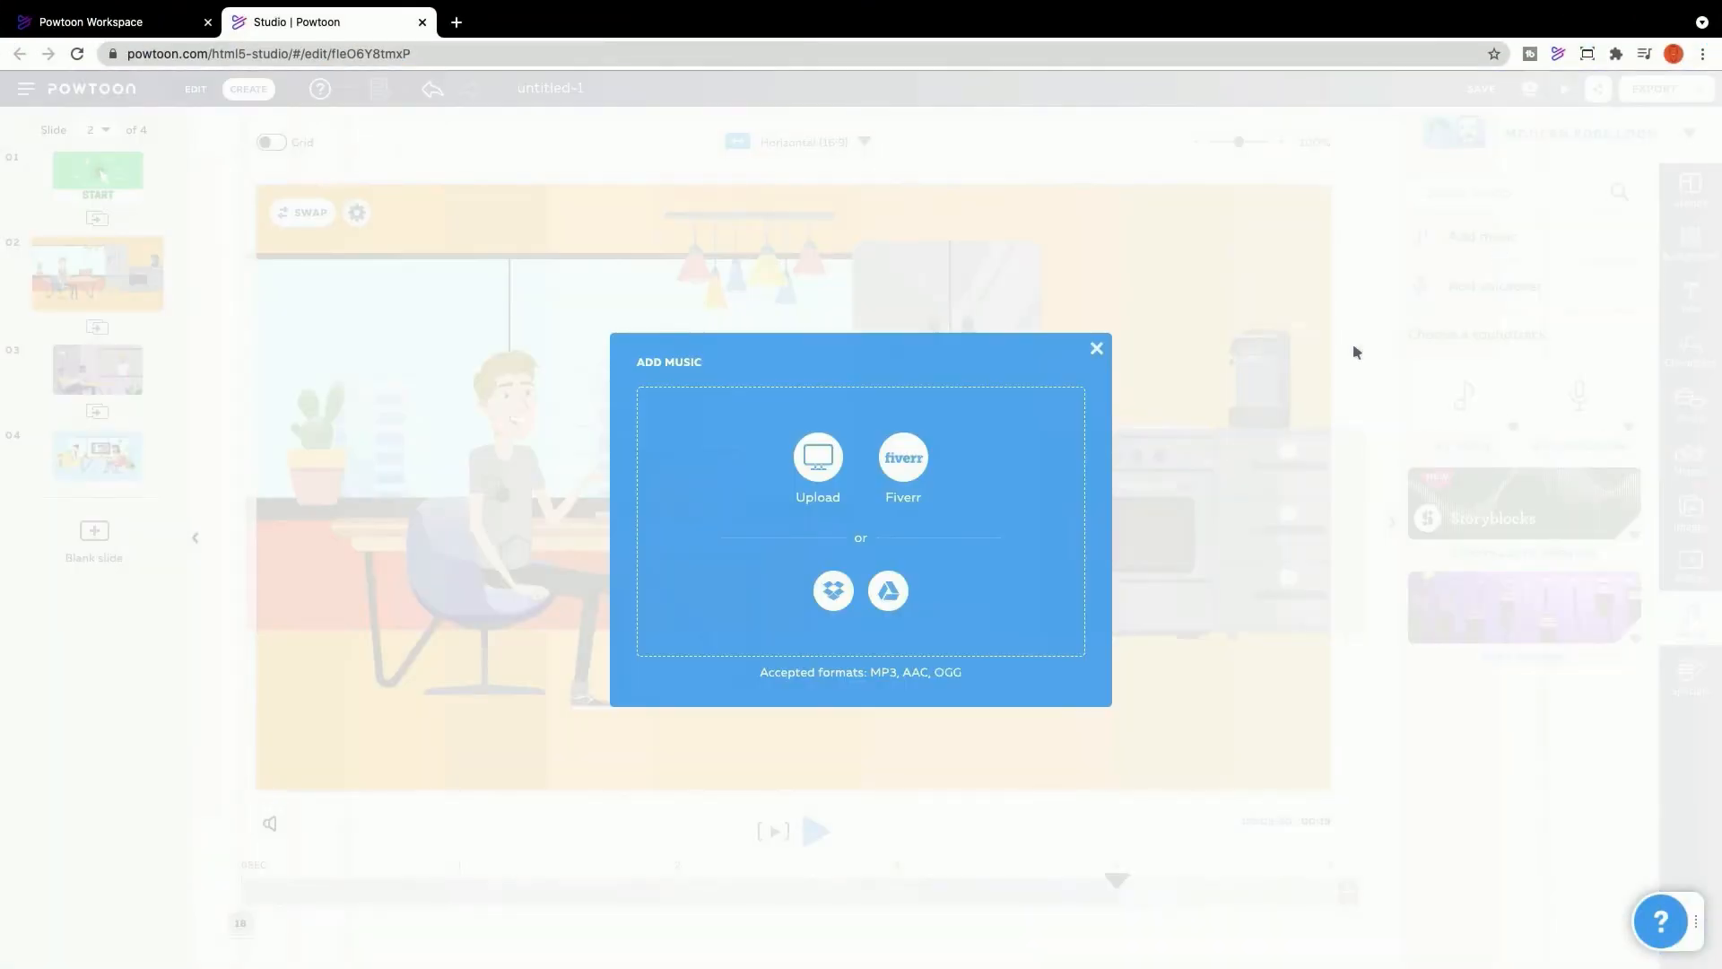
- Filter music by the Chill mood and add the first chill track to slide 2 only
{"action": "left_click", "coordinate": [1095, 348]}
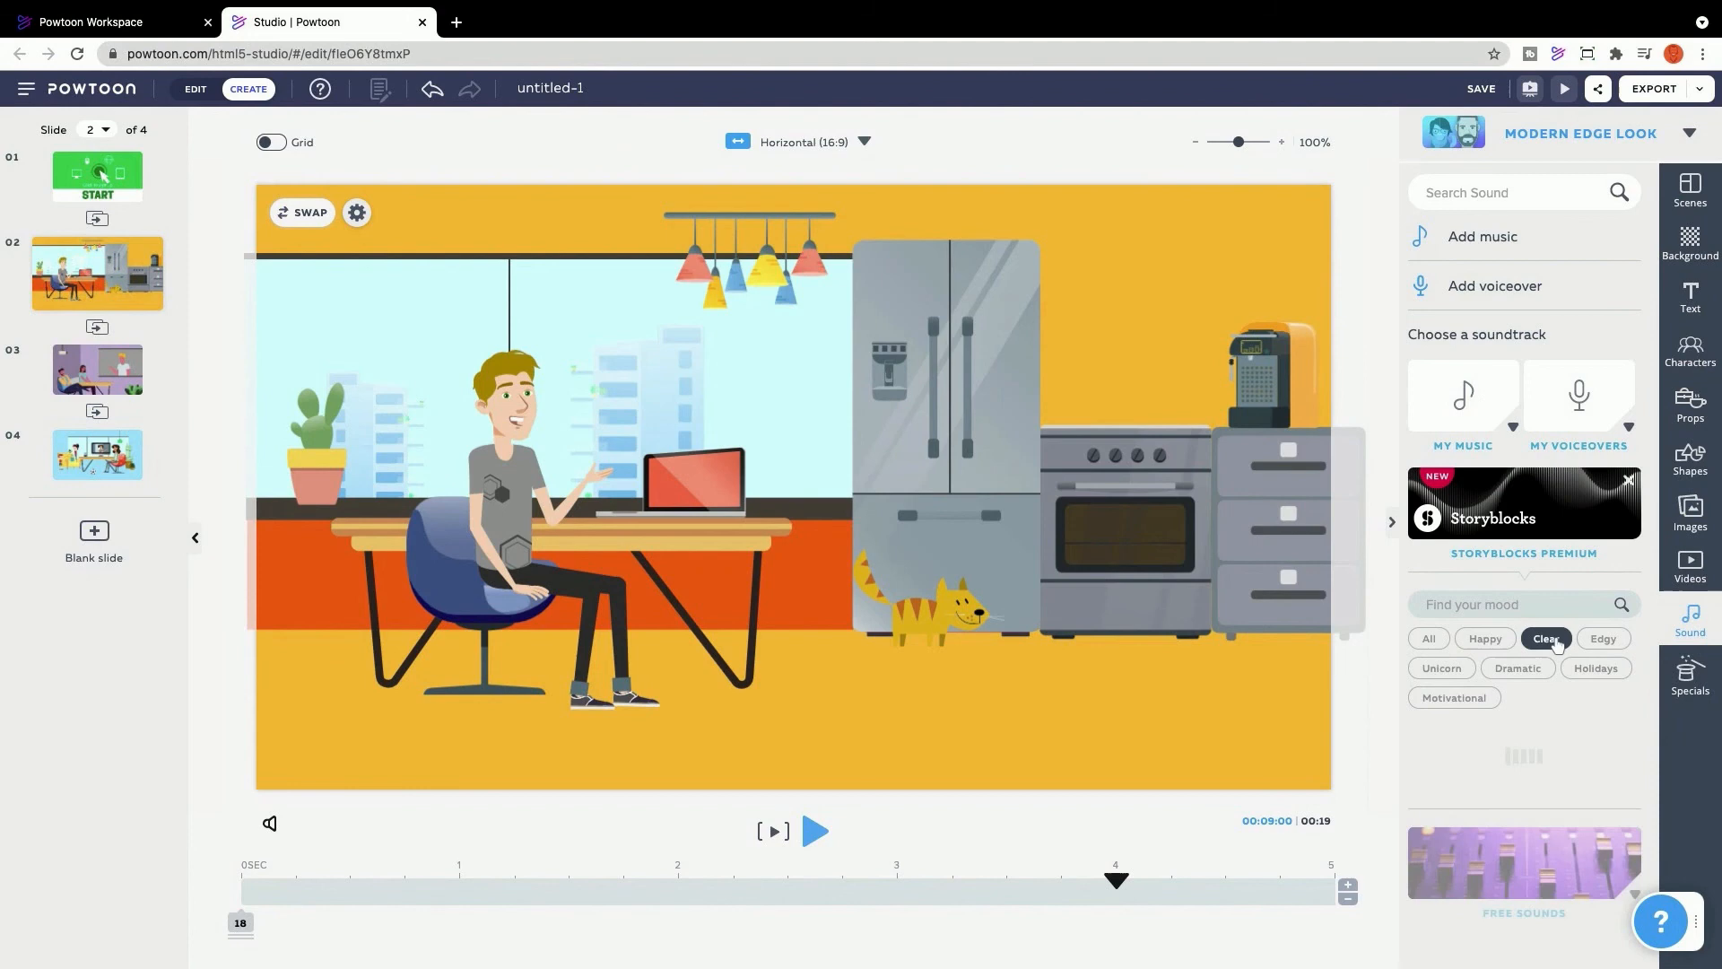
{"action": "left_click", "coordinate": [1544, 638]}
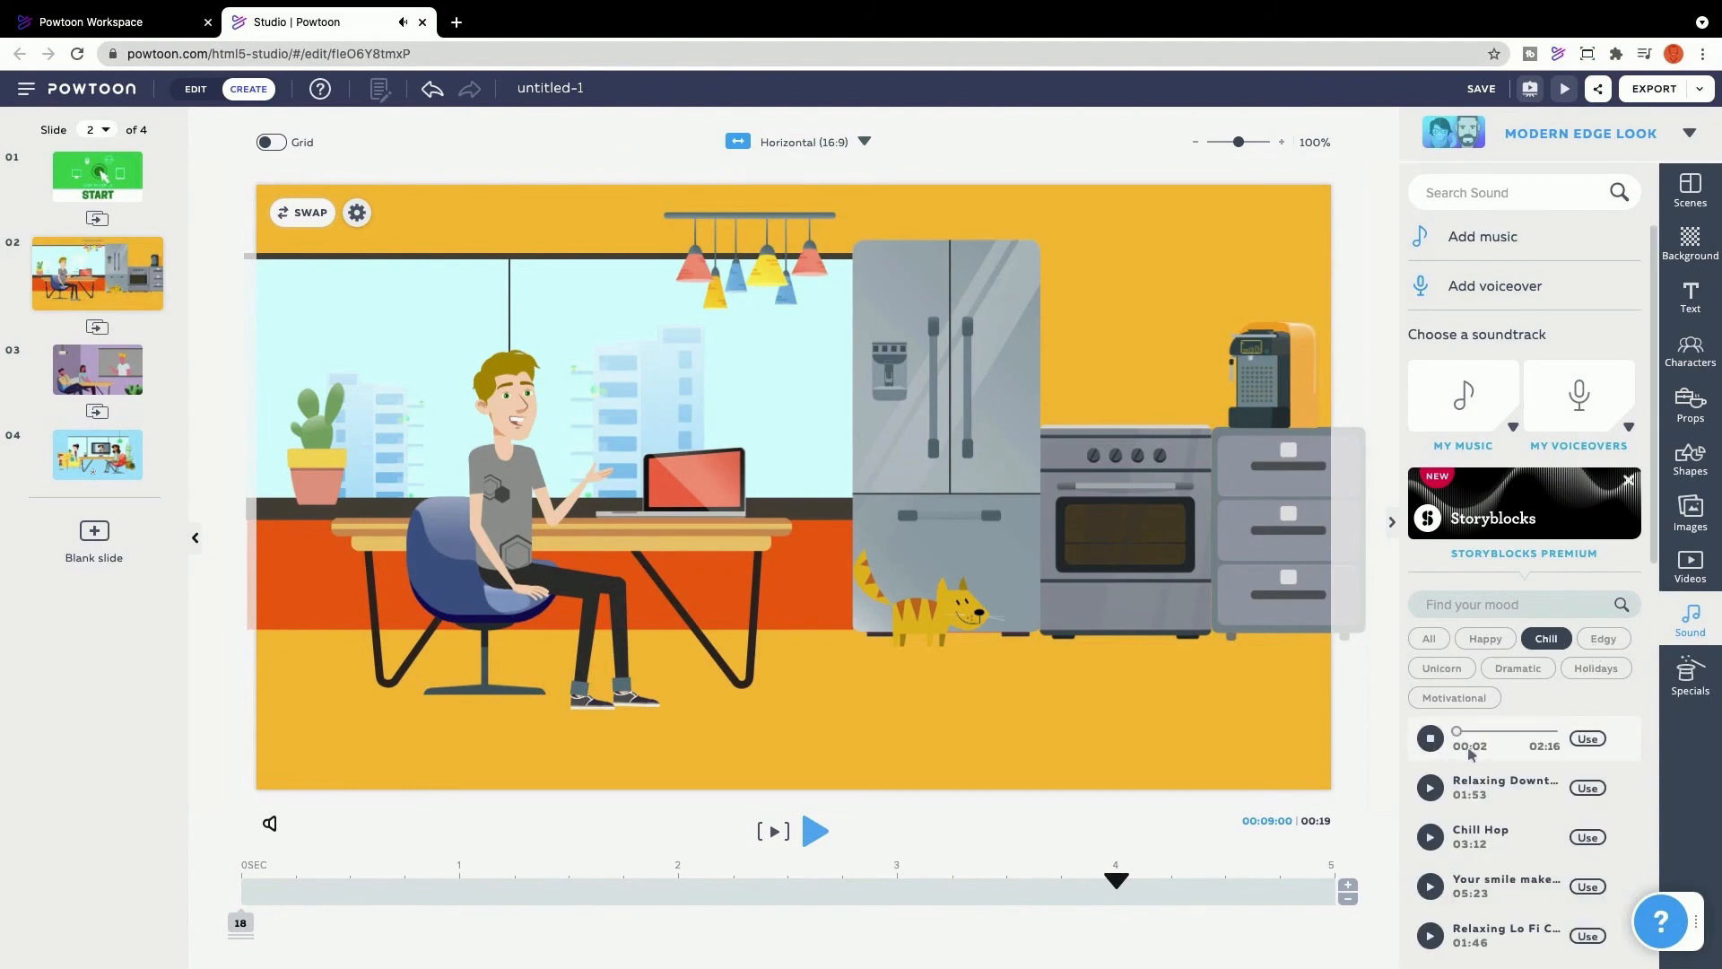
{"action": "left_click", "coordinate": [1429, 737]}
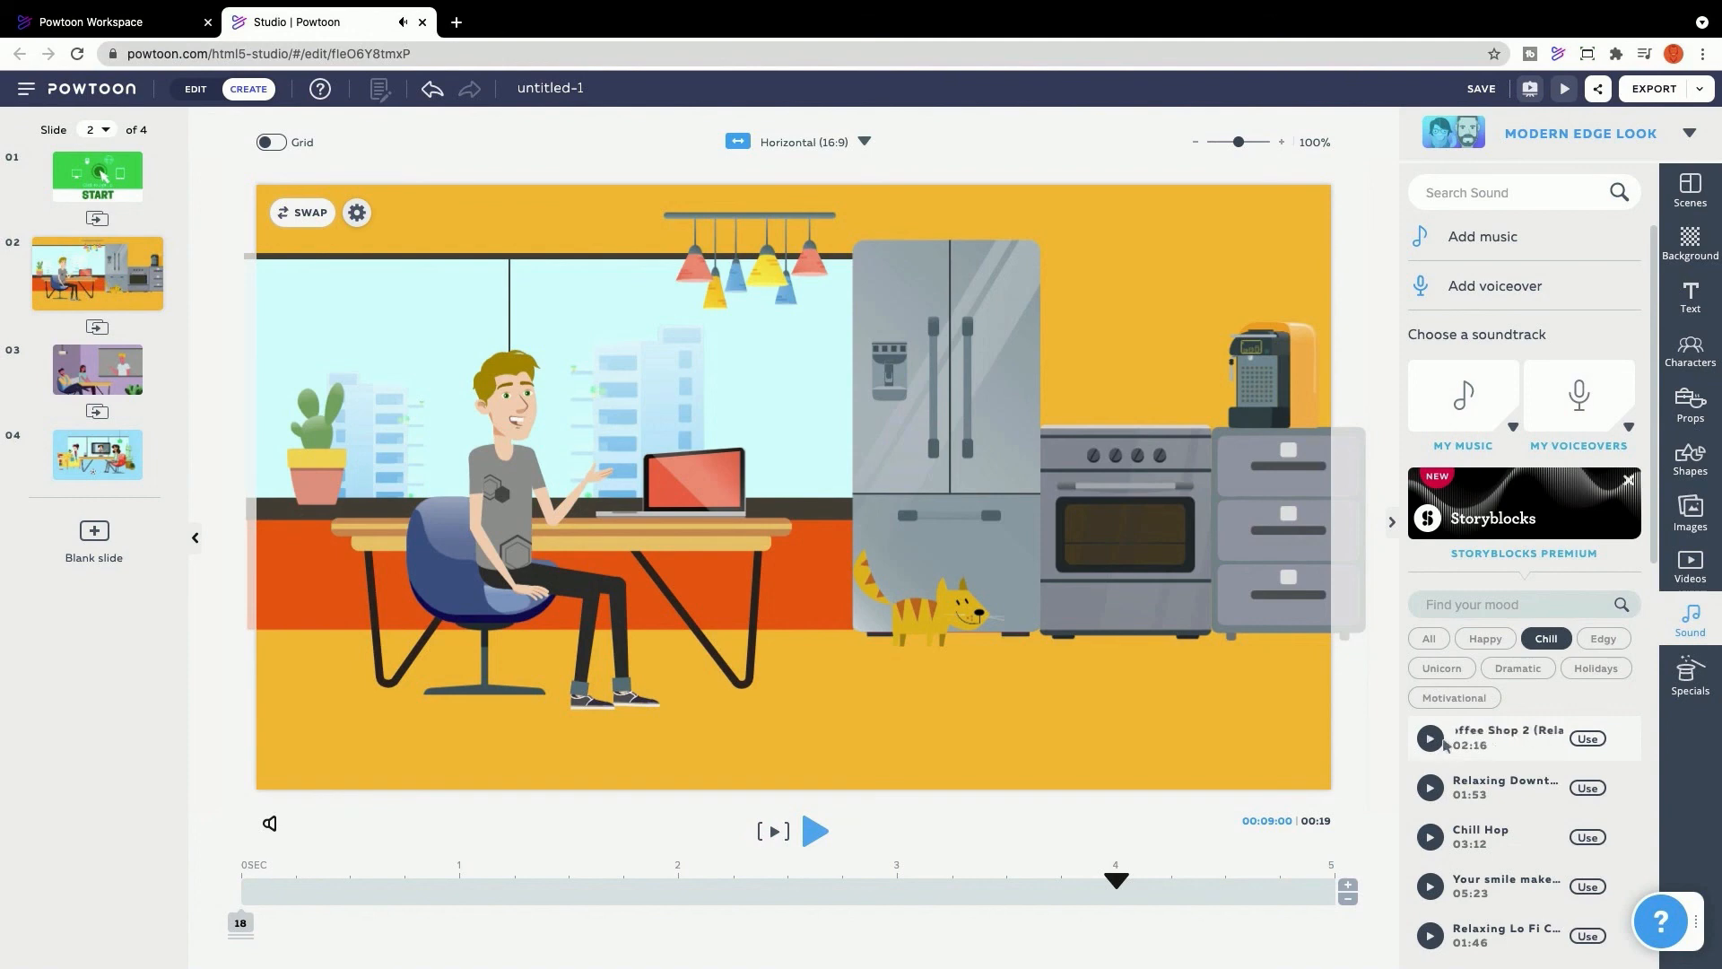
{"action": "left_click", "coordinate": [1585, 738]}
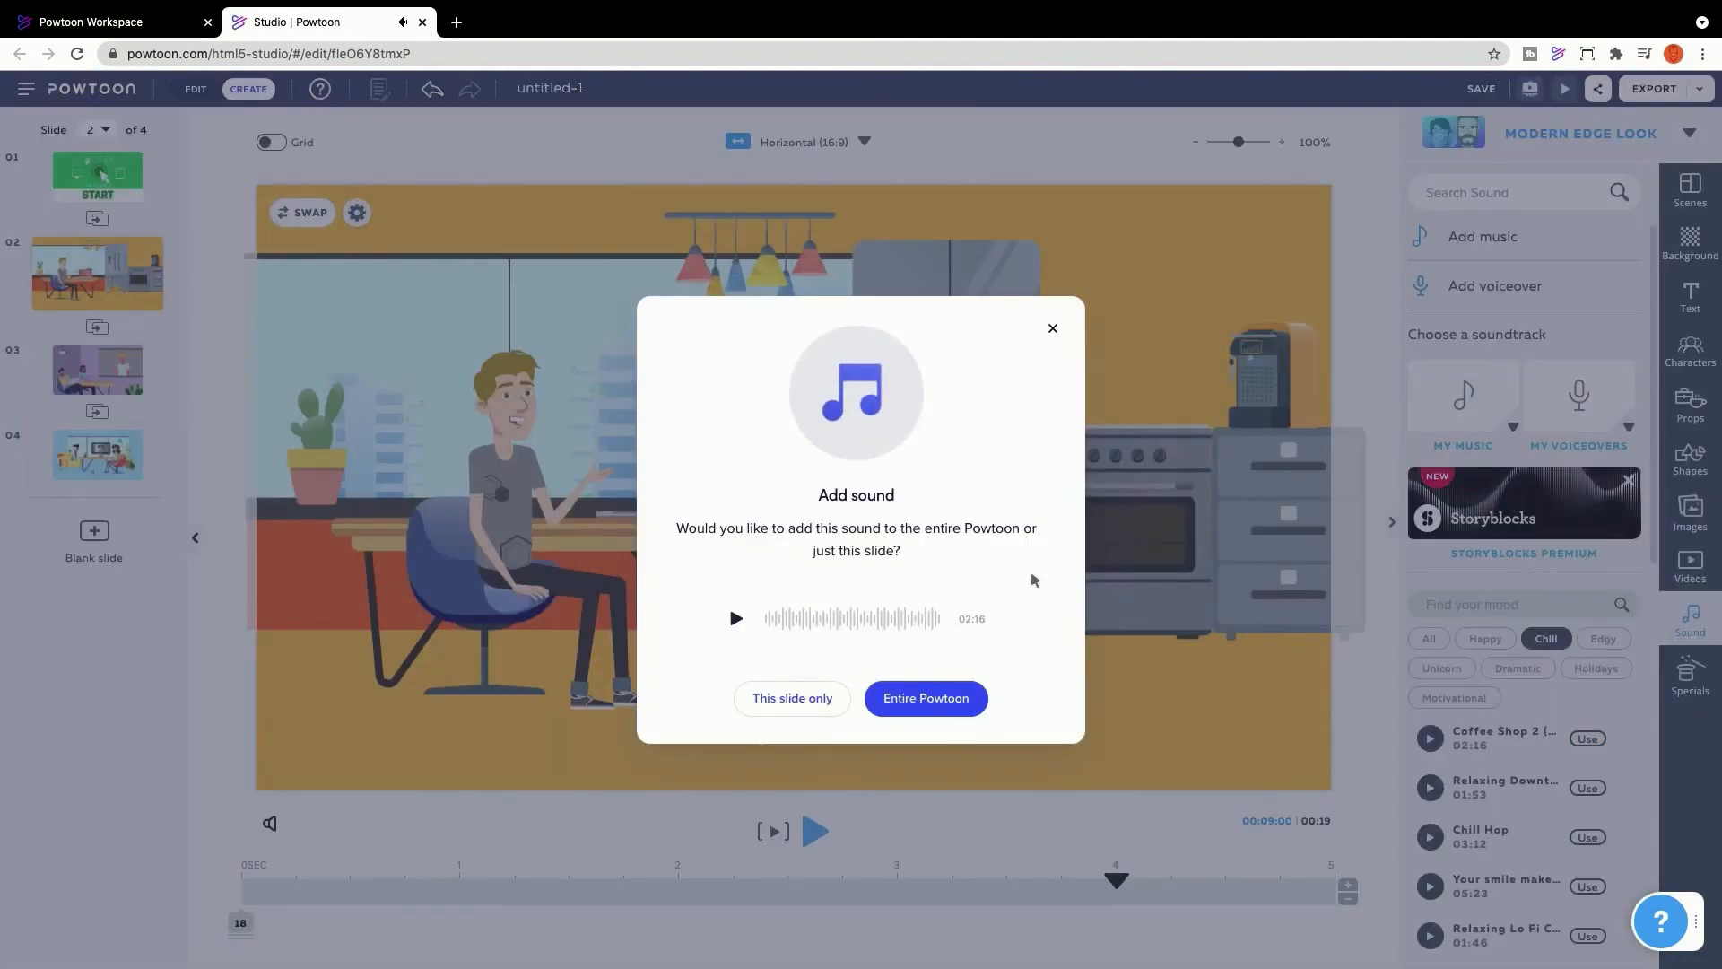
{"action": "mouse_move", "coordinate": [792, 698]}
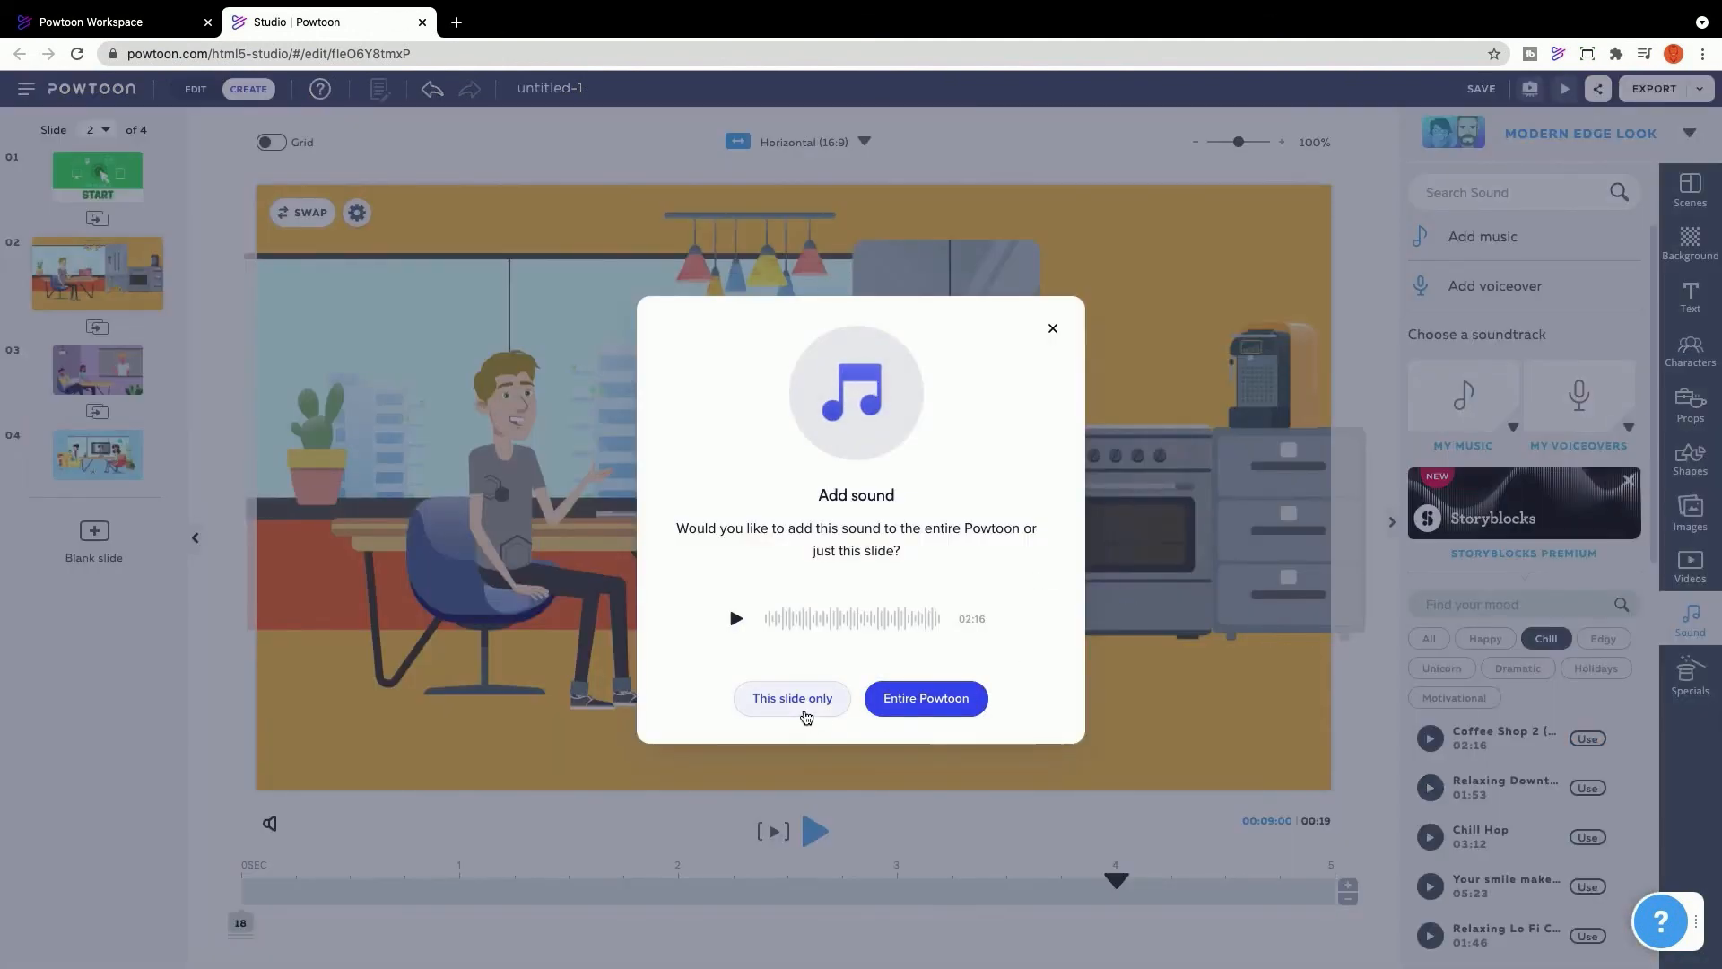
{"action": "left_click", "coordinate": [791, 698]}
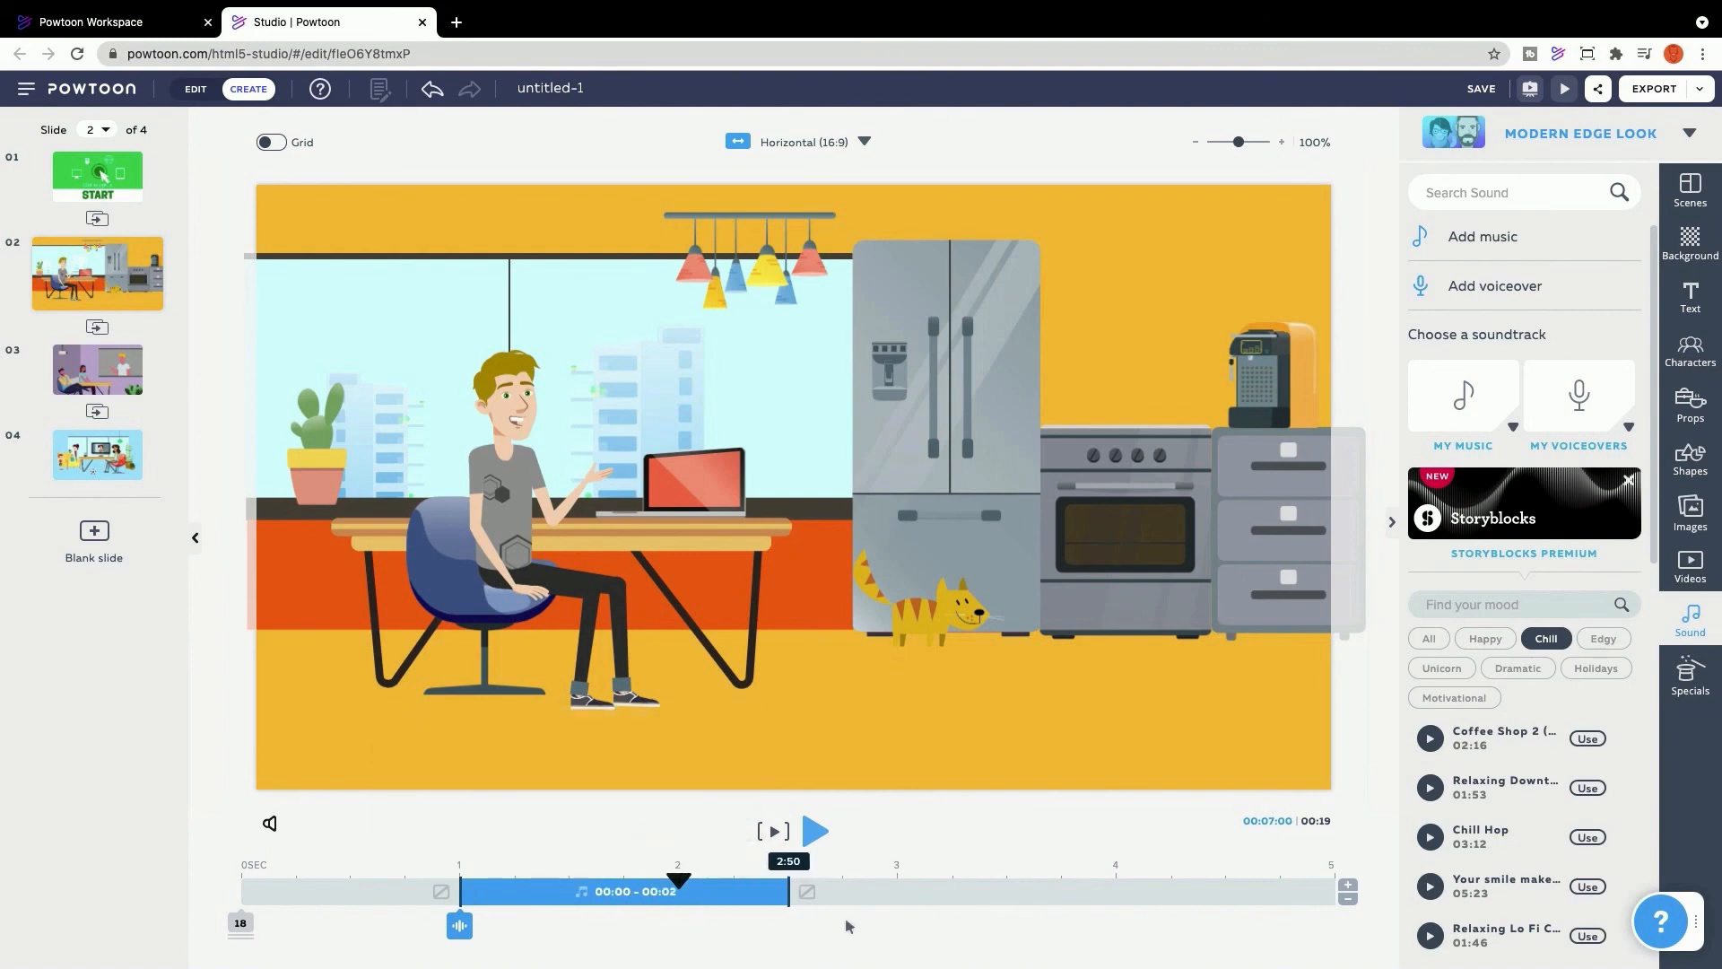
- Open the chill track's sound settings, then bring up the voiceover options
{"action": "left_click", "coordinate": [1585, 738]}
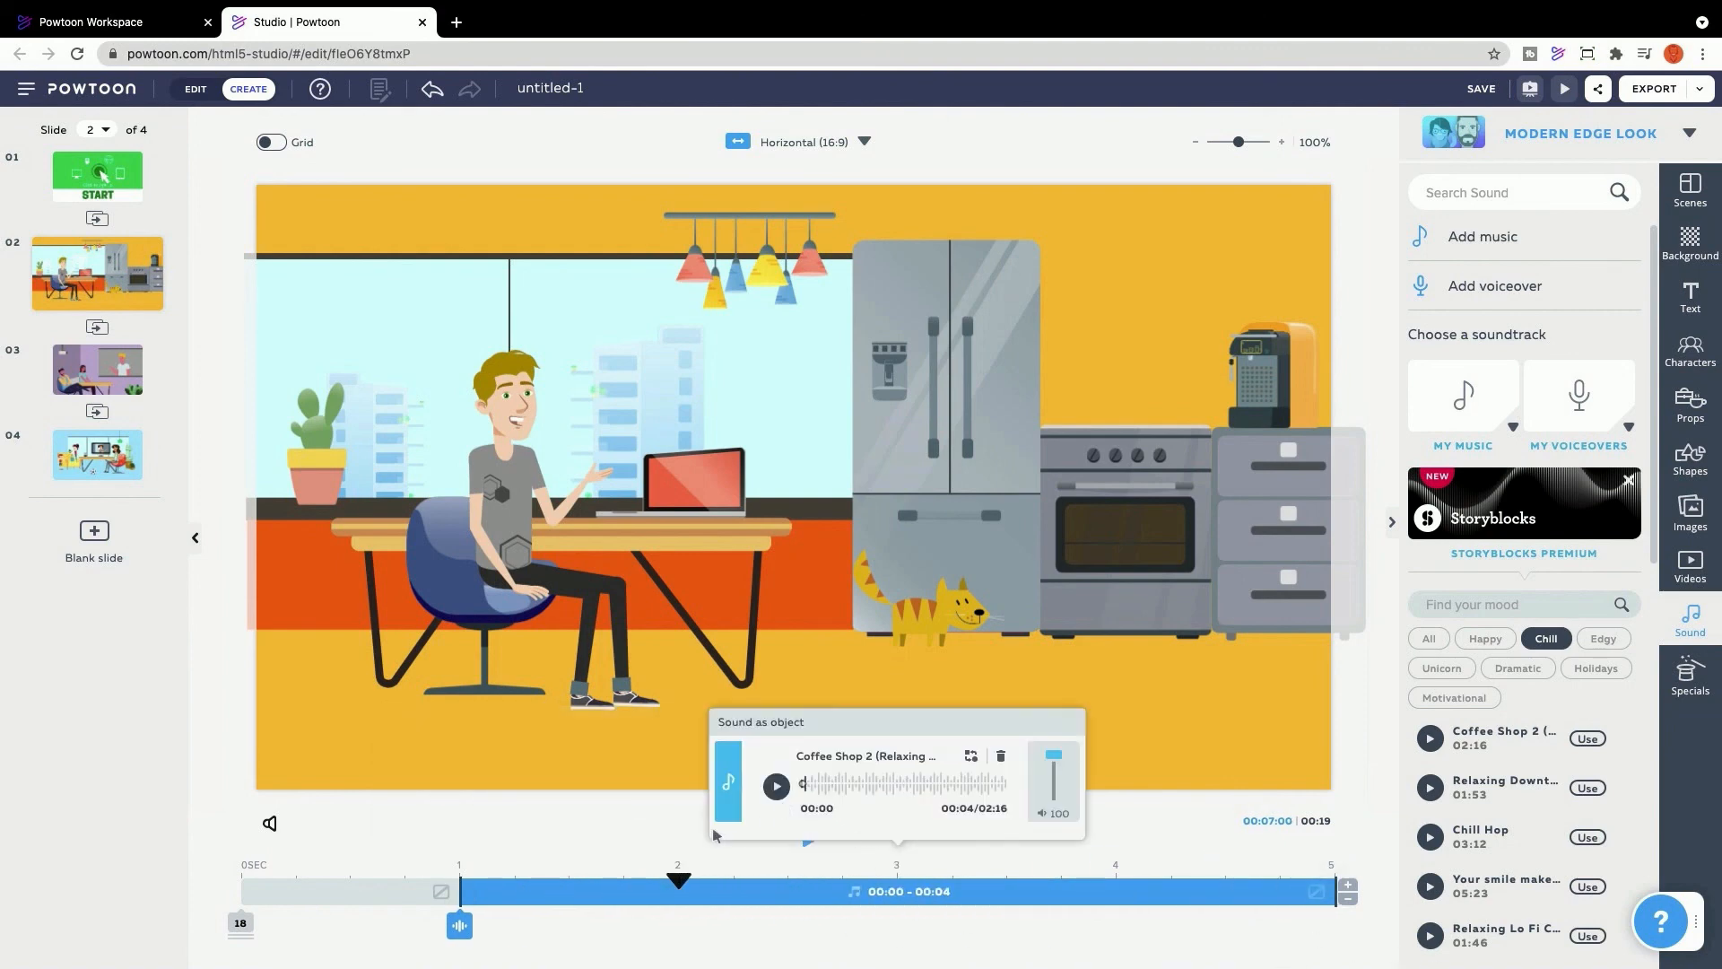
{"action": "left_click", "coordinate": [1493, 285]}
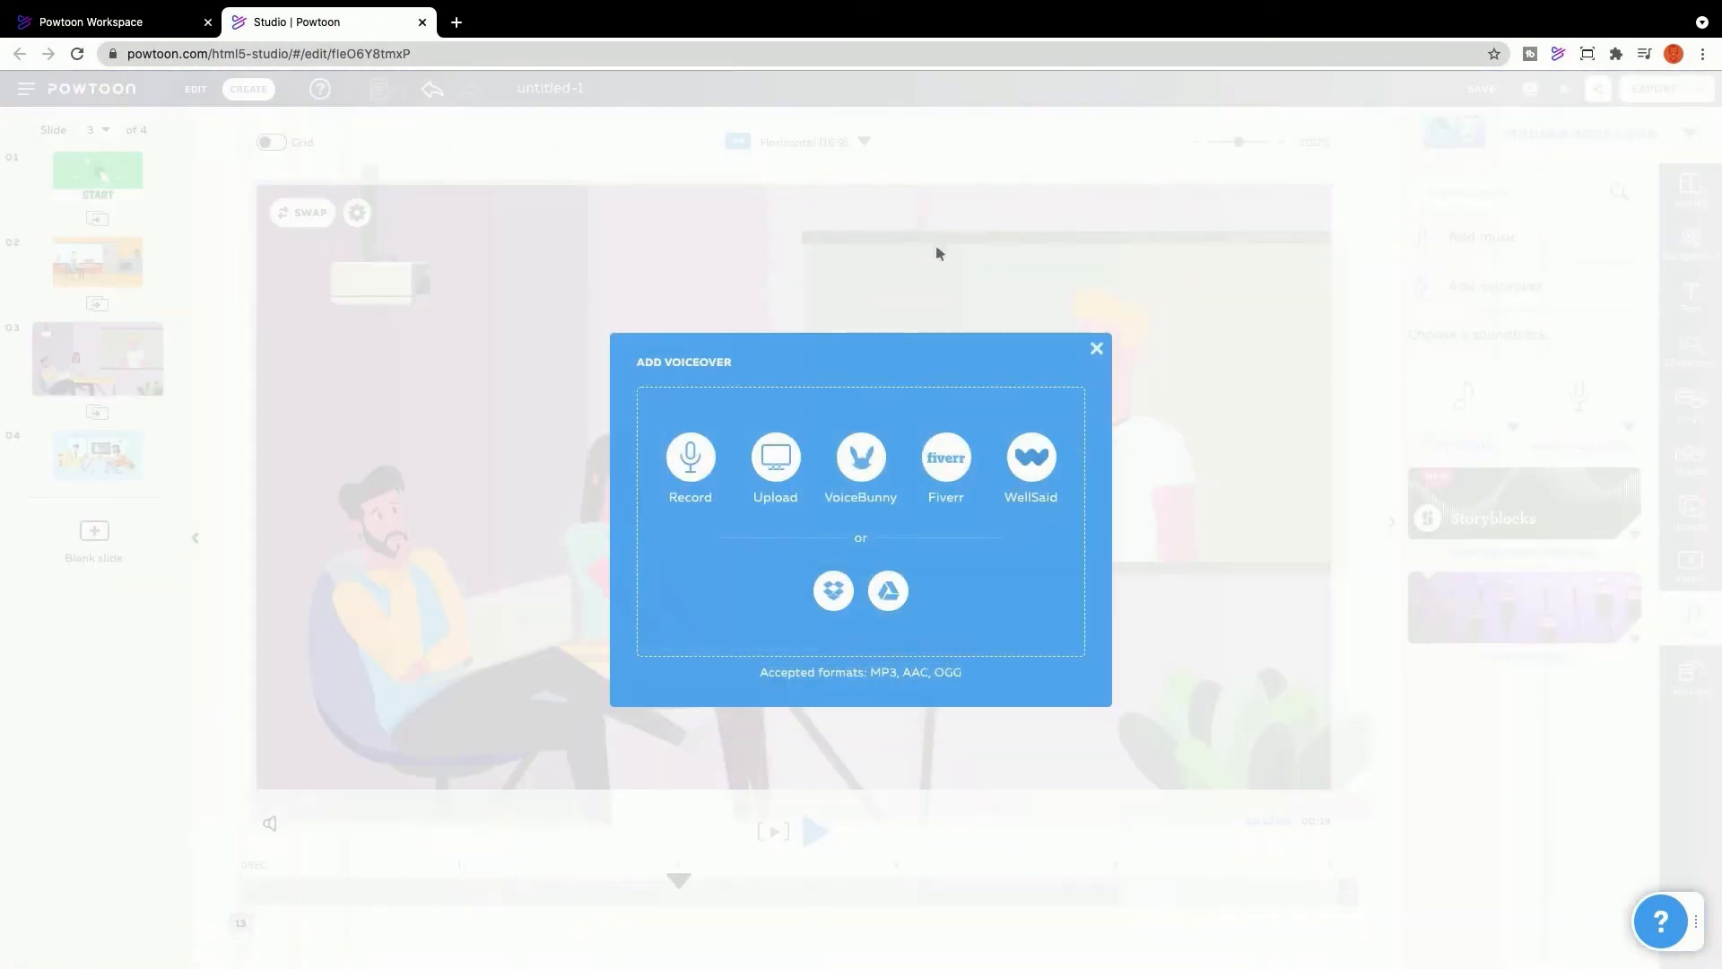
- Record a short voiceover clip onto slide 3 and reopen the voiceover options
{"action": "left_click", "coordinate": [690, 457]}
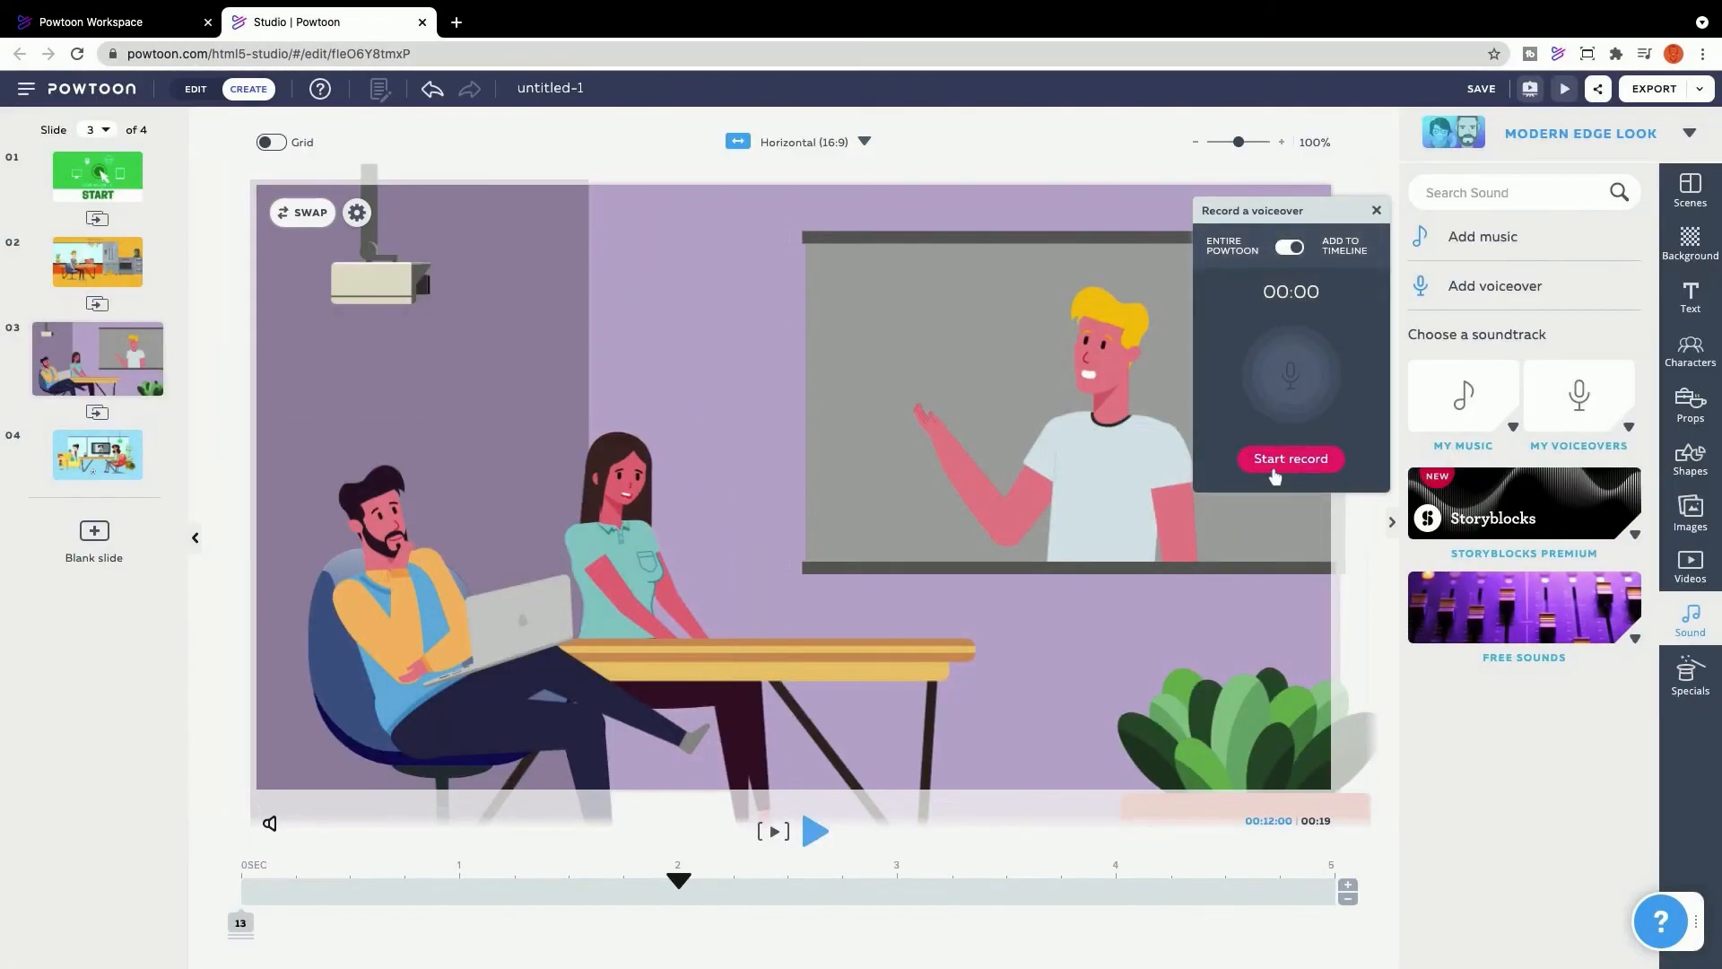
{"action": "left_click", "coordinate": [1290, 458]}
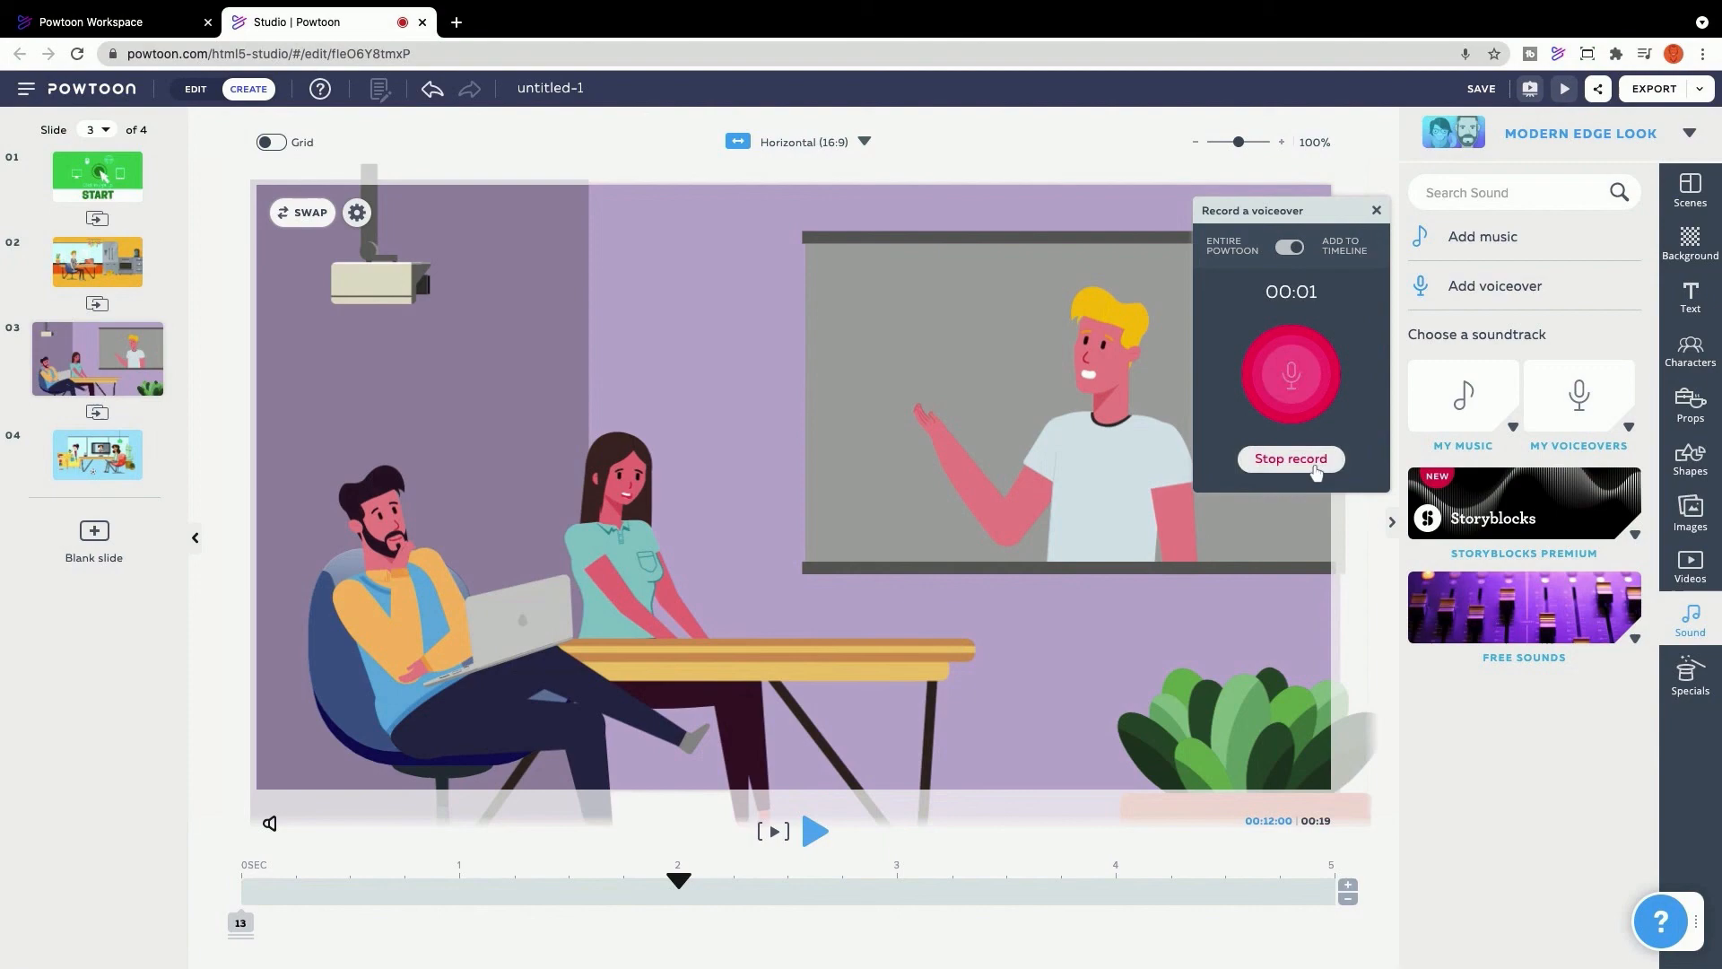
{"action": "left_click", "coordinate": [1290, 458]}
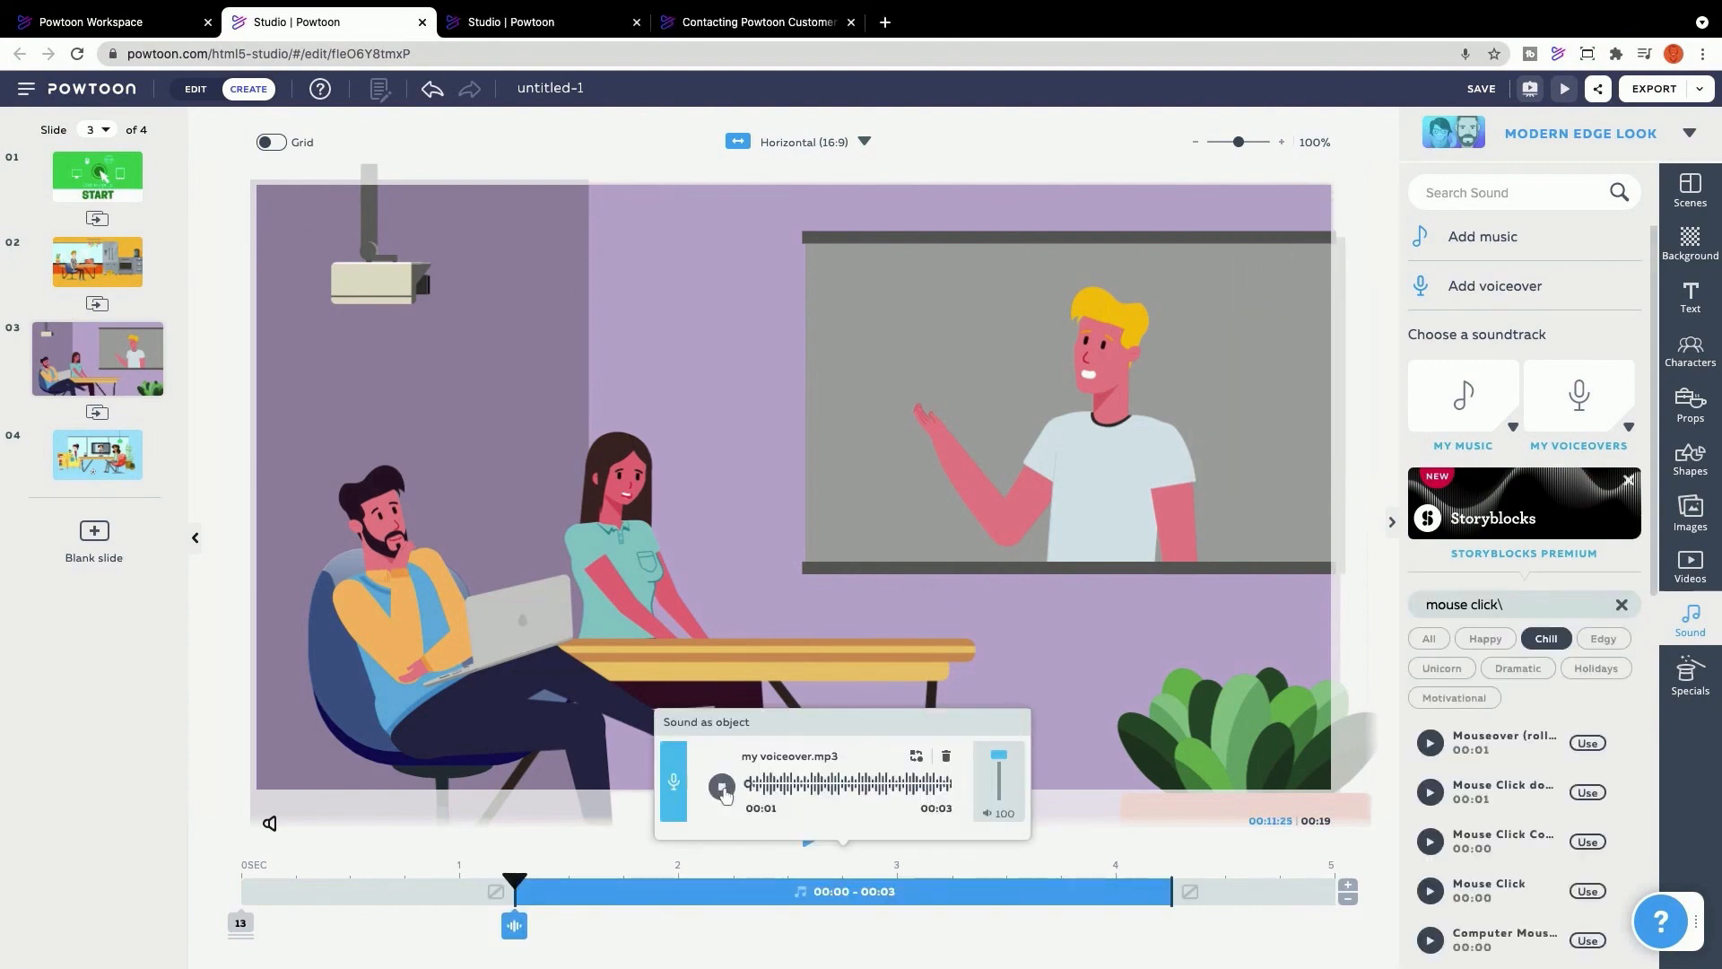
{"action": "left_click", "coordinate": [1494, 286]}
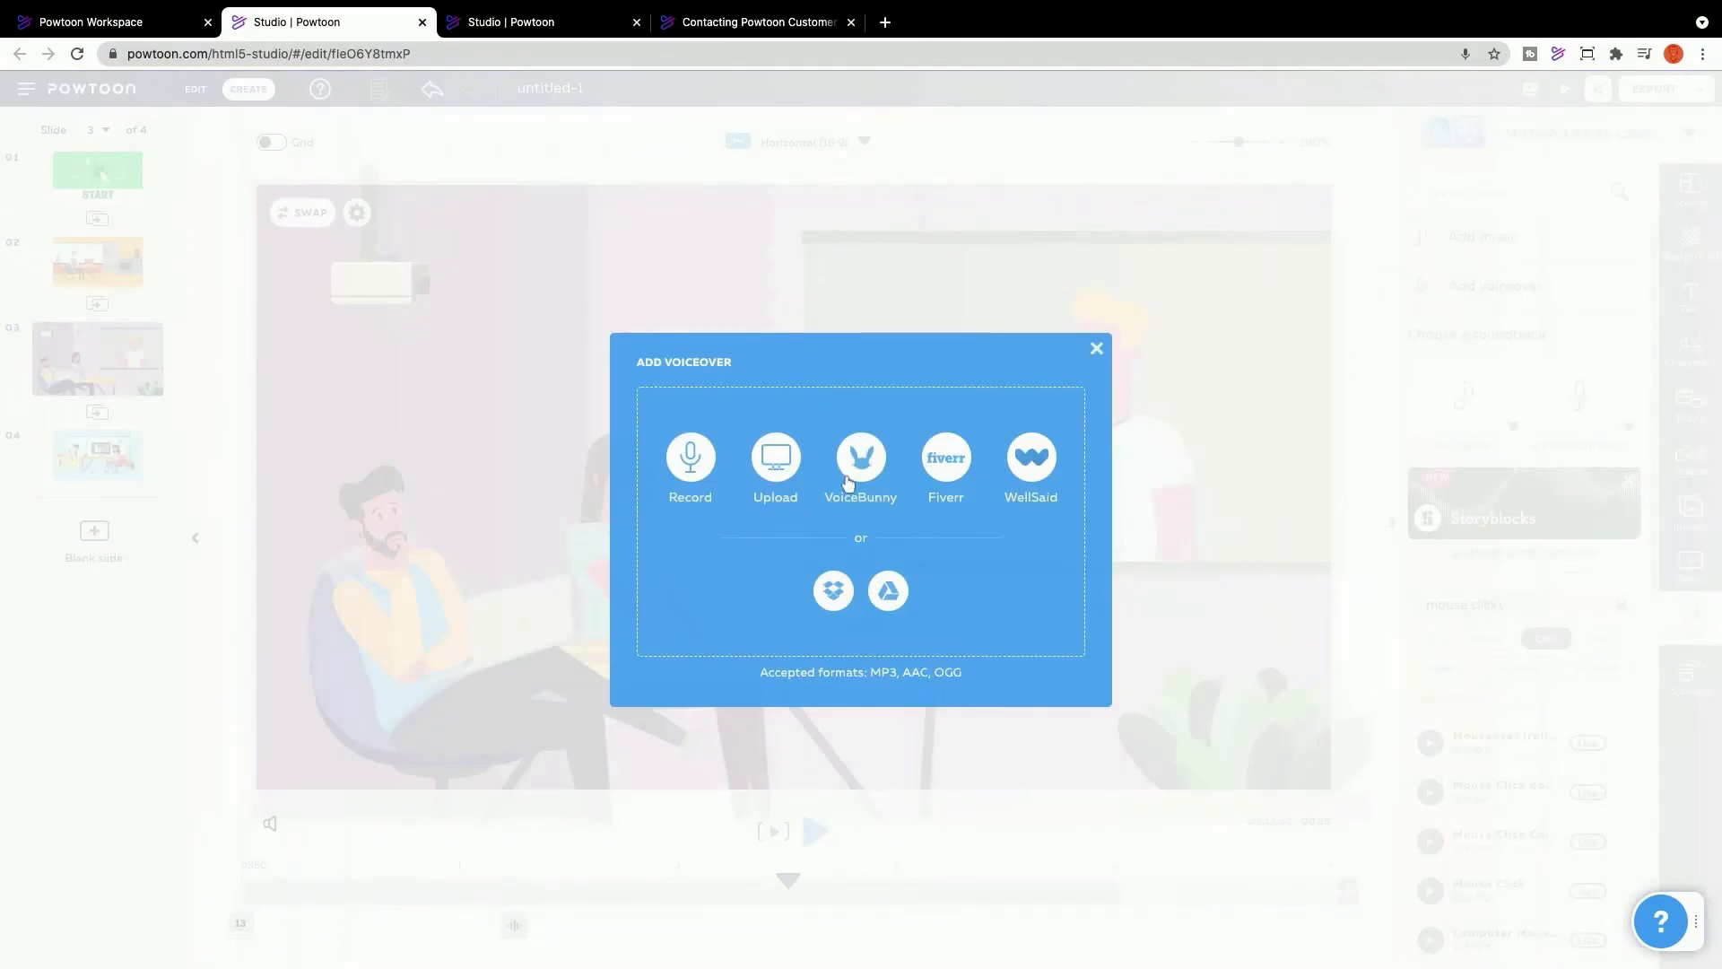
{"action": "mouse_move", "coordinate": [1060, 533]}
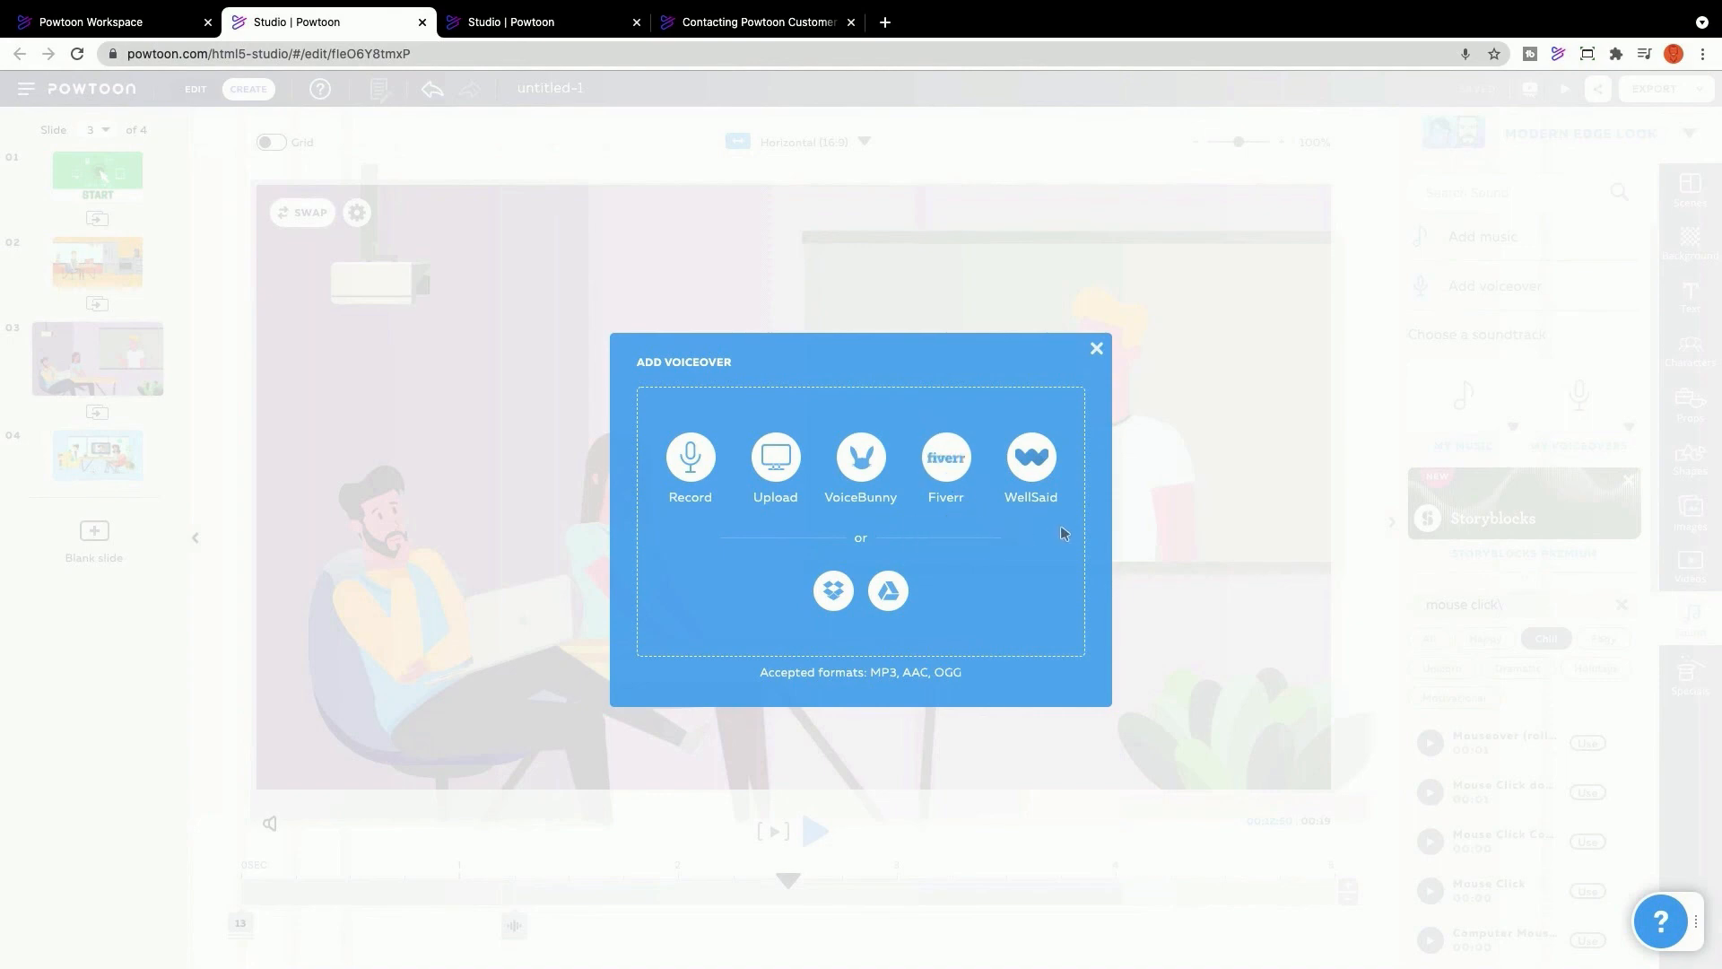
{"action": "mouse_move", "coordinate": [1226, 557]}
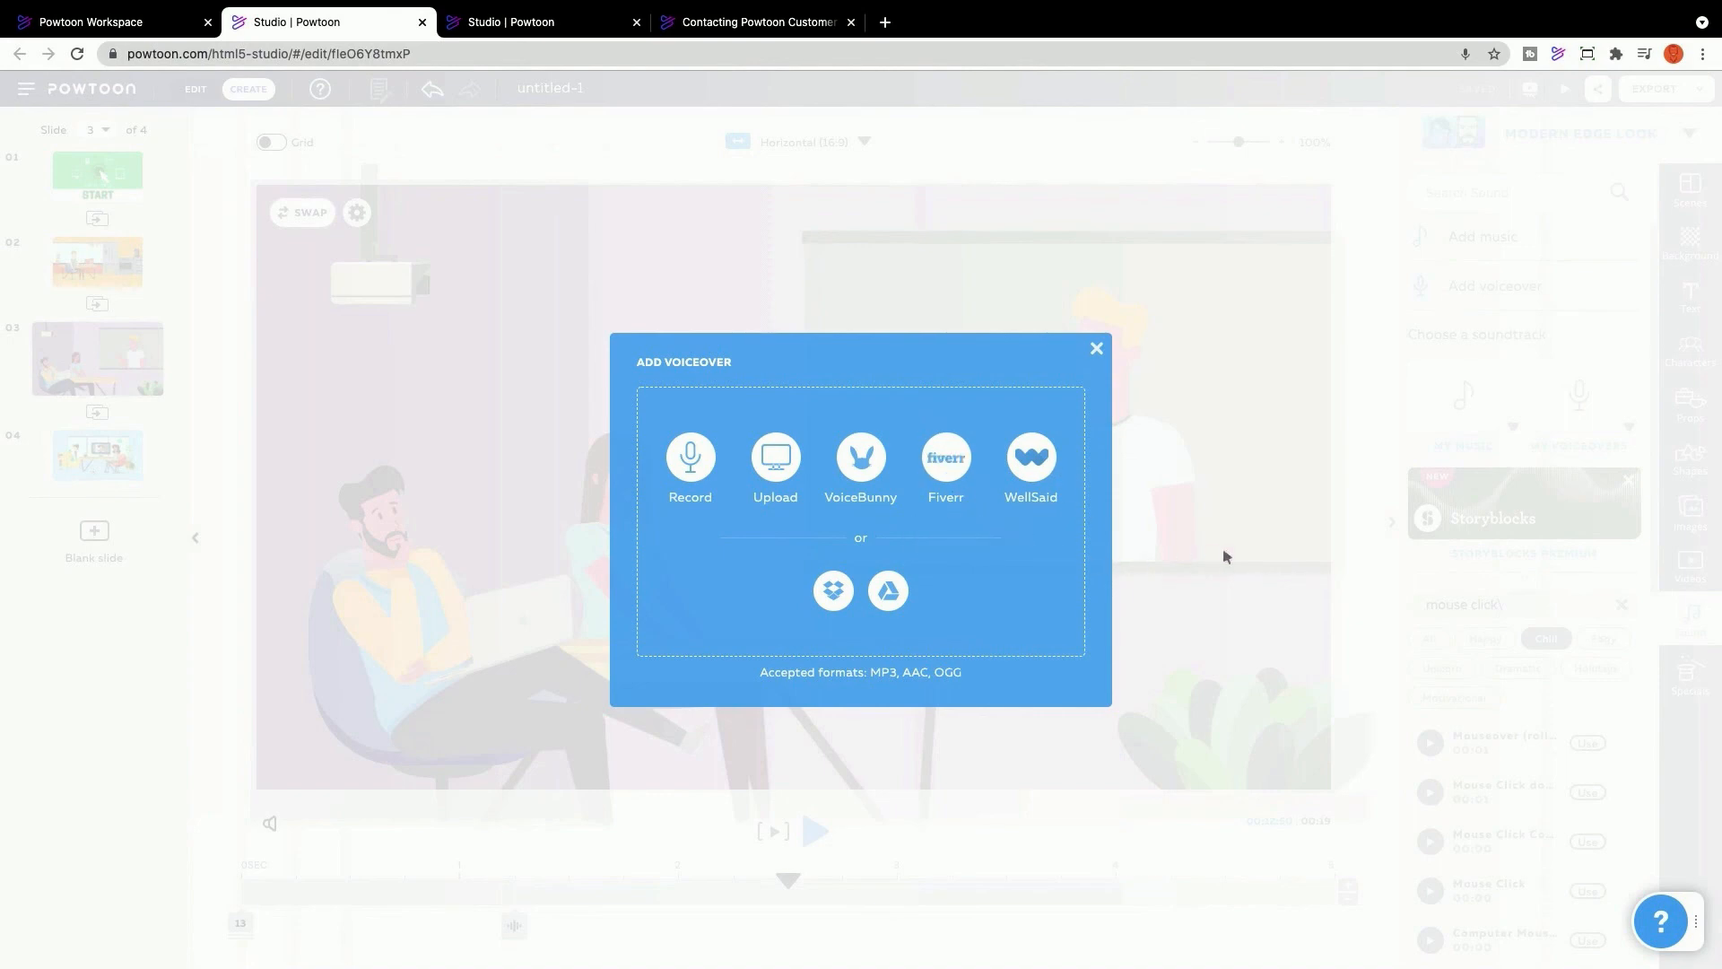
{"action": "left_click", "coordinate": [1095, 348]}
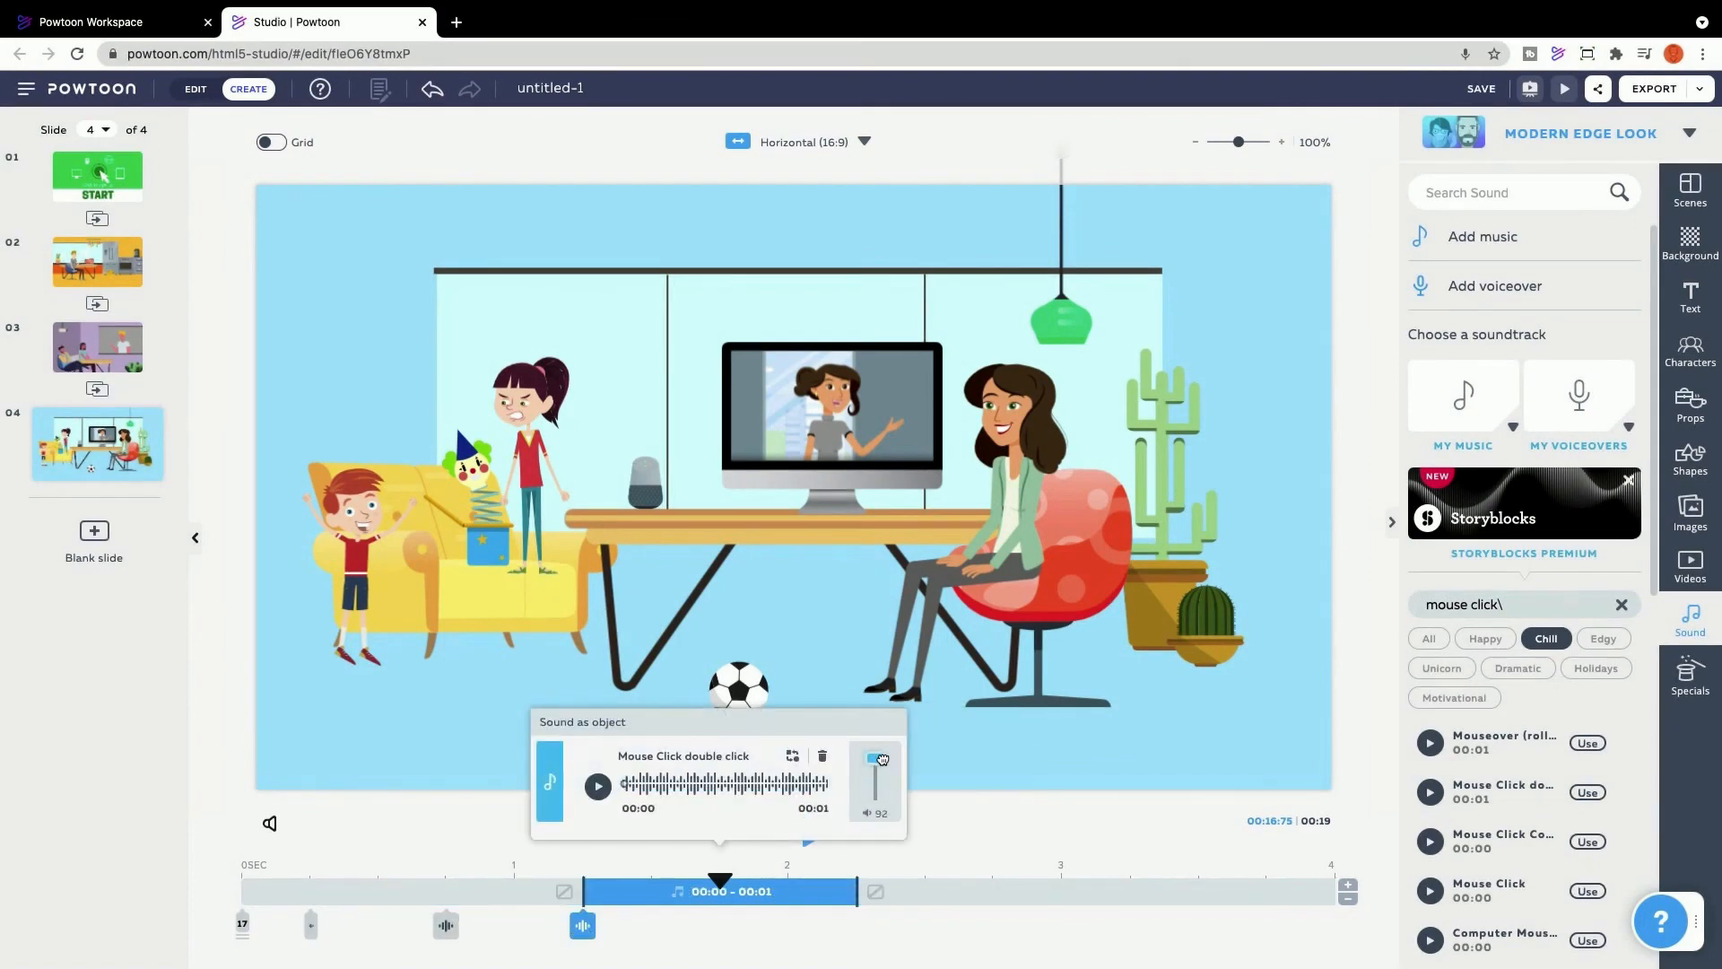
- Lower the double-click sound's volume on slide 4 and enter 'Q Public' as the ticket's full name
{"action": "left_click", "coordinate": [445, 925]}
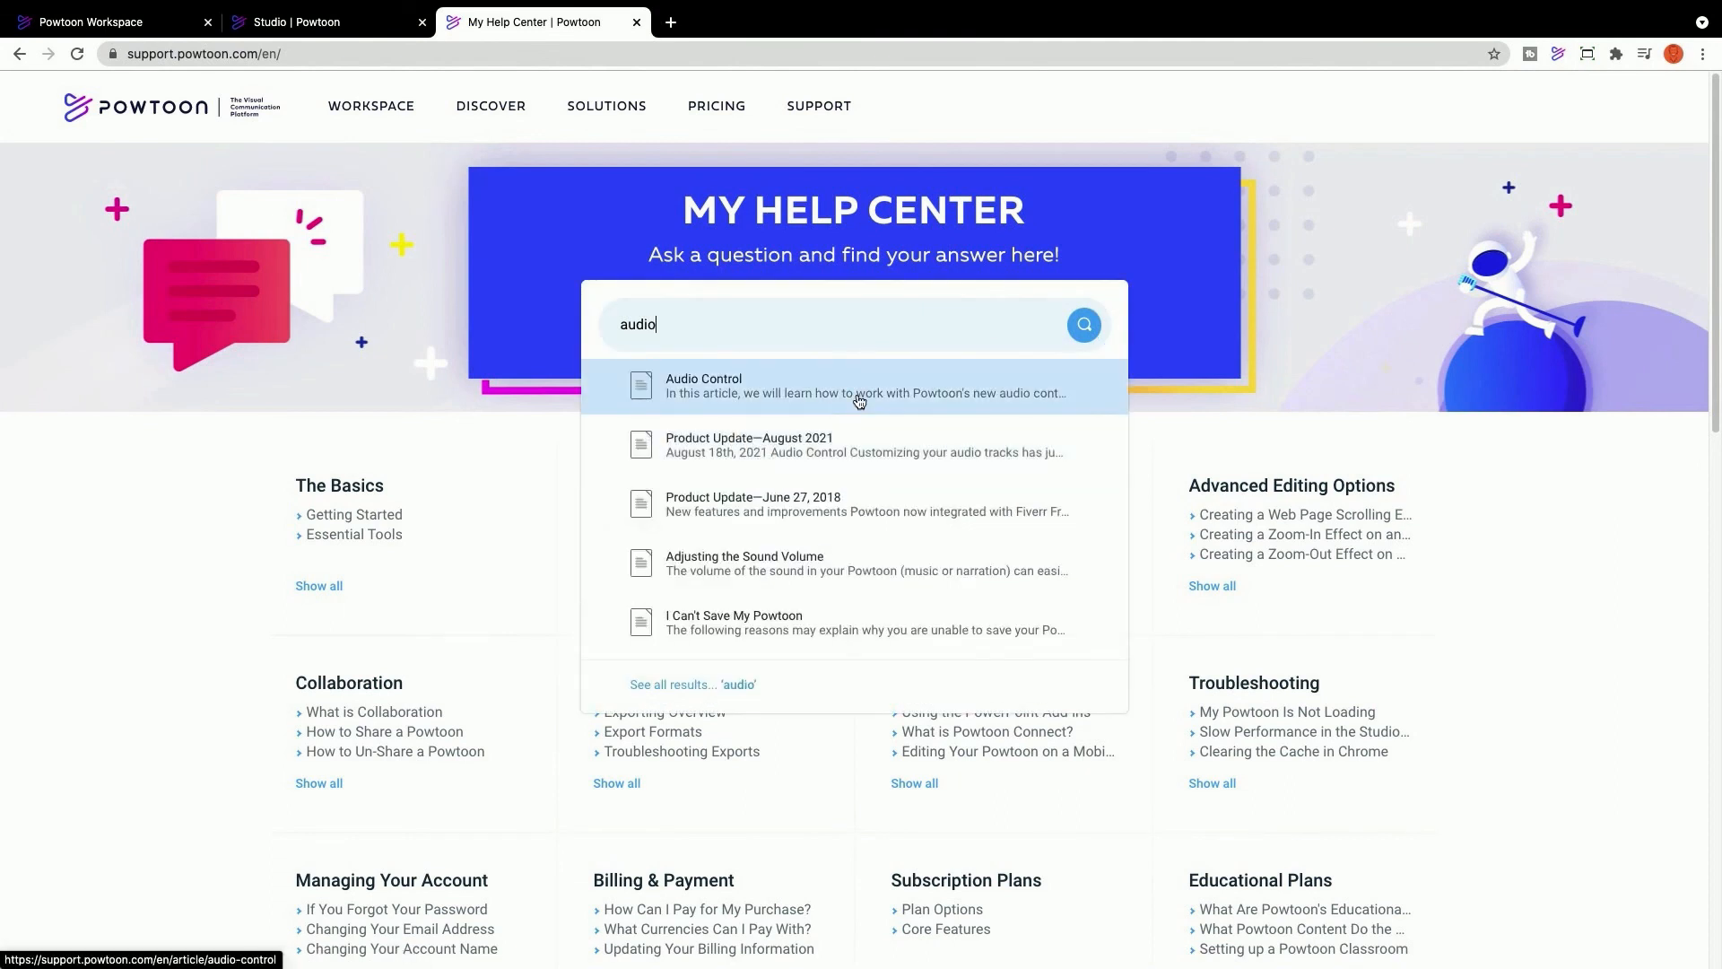
{"action": "mouse_move", "coordinate": [867, 485]}
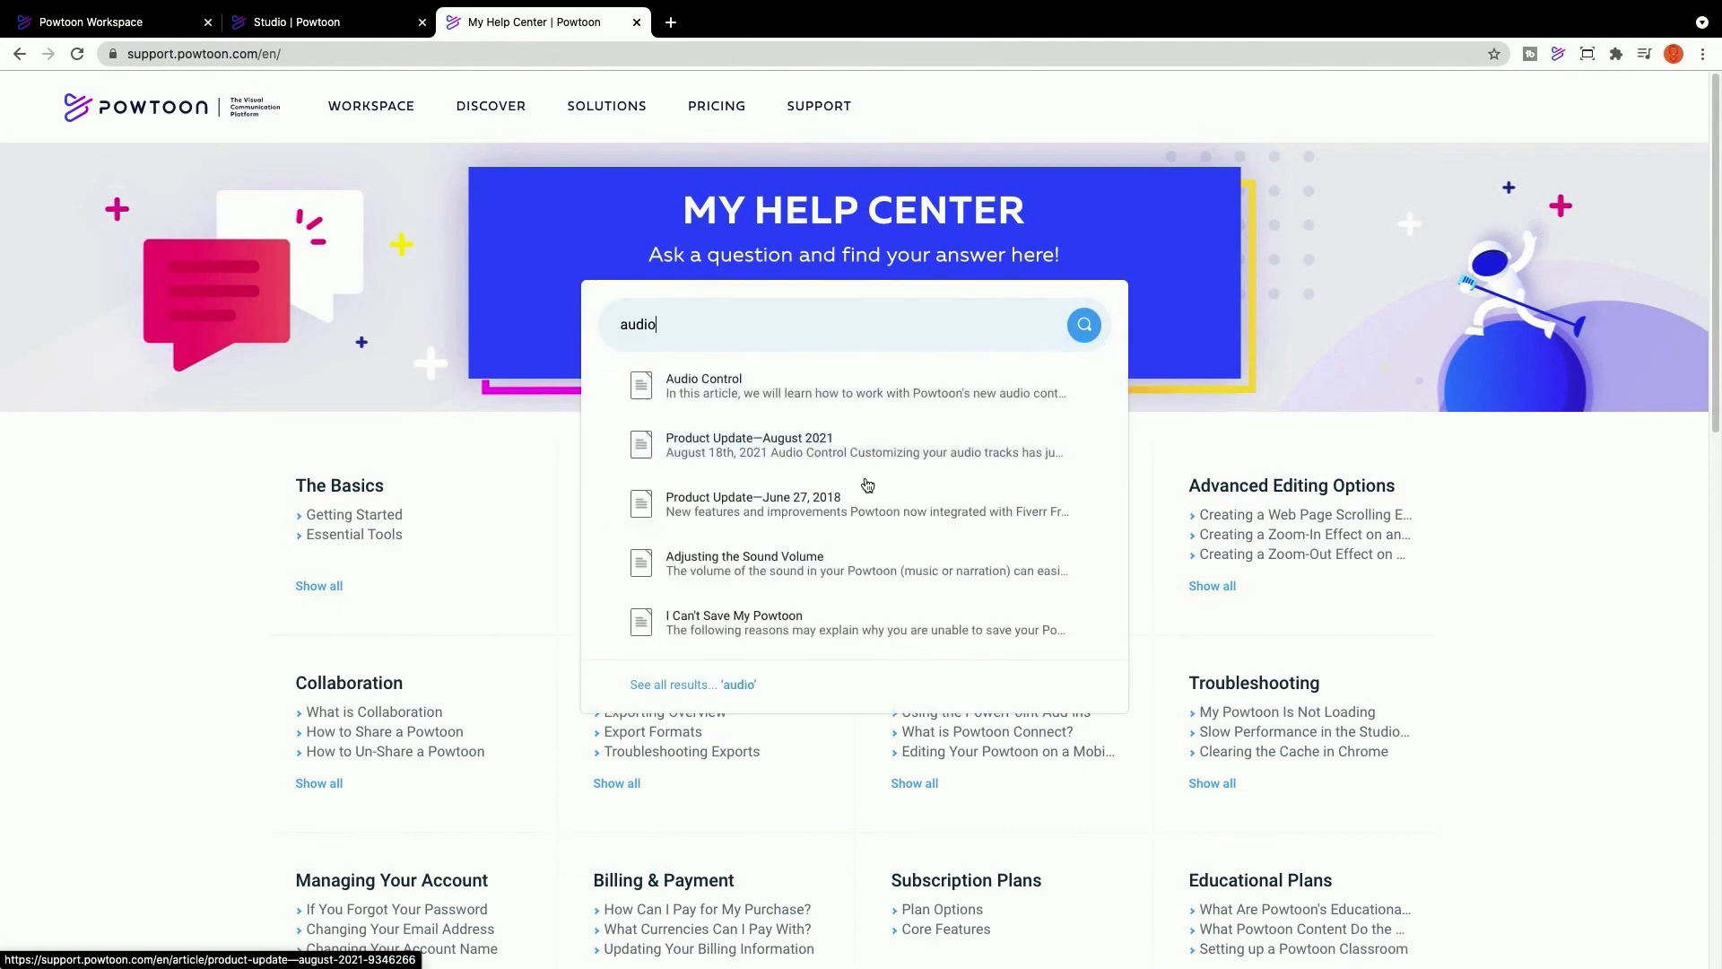
{"action": "mouse_move", "coordinate": [237, 575]}
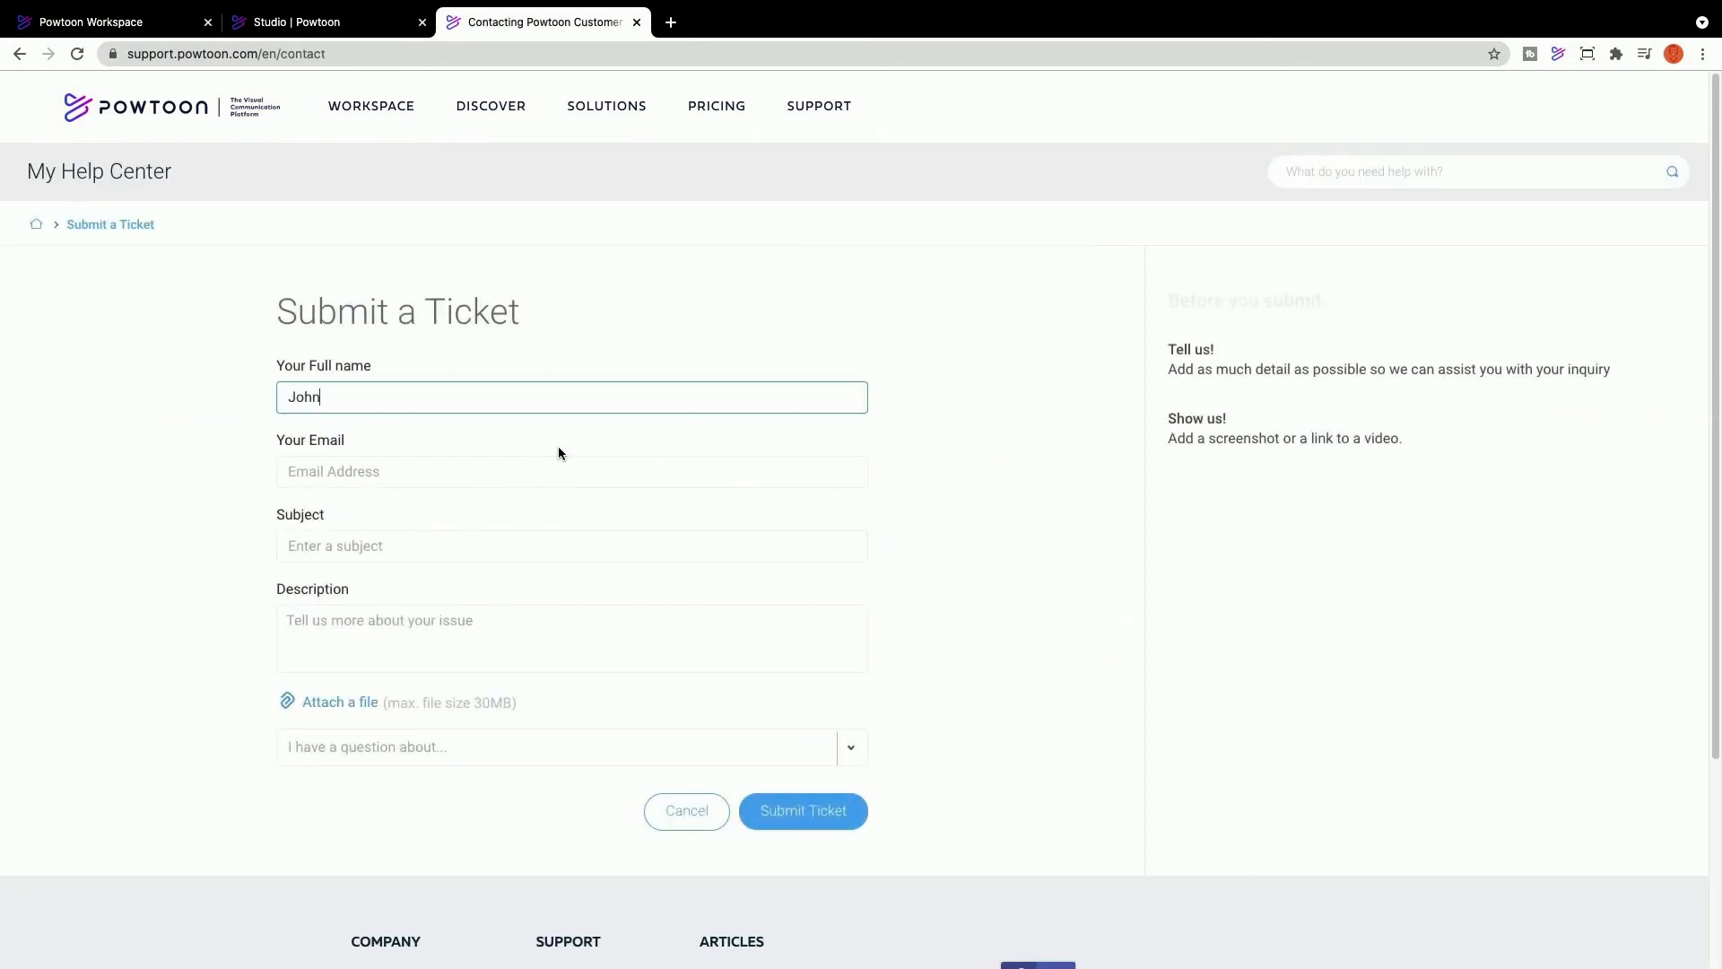
{"action": "type", "text": "Q Public"}
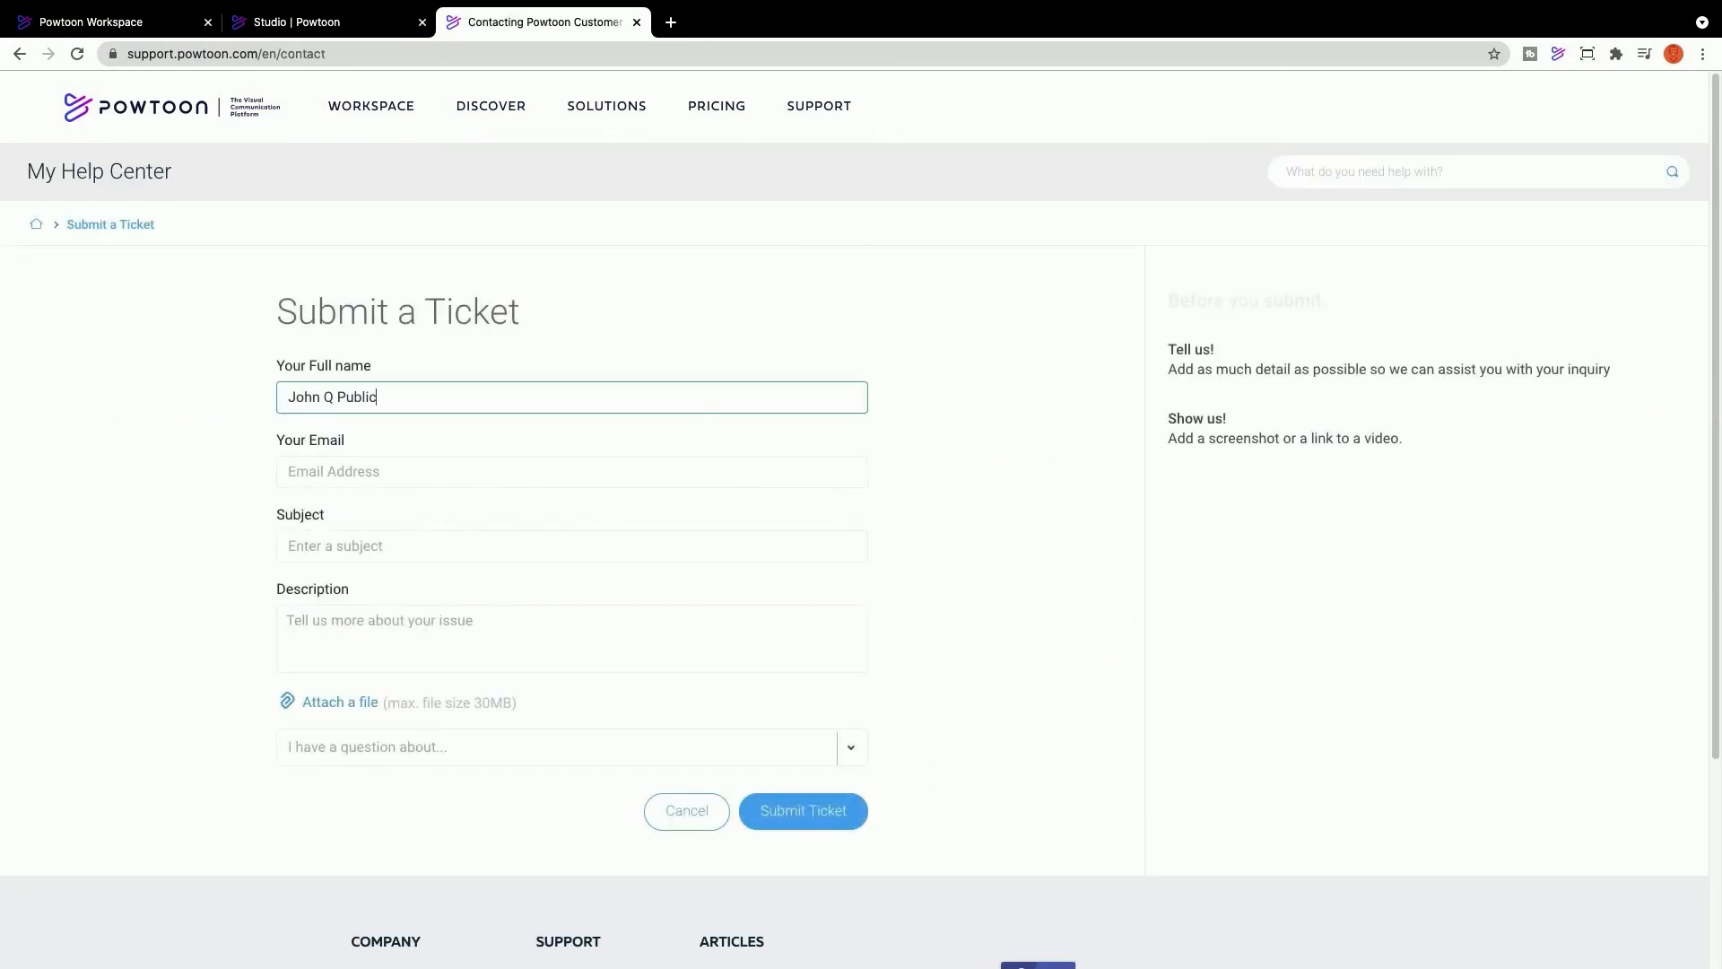